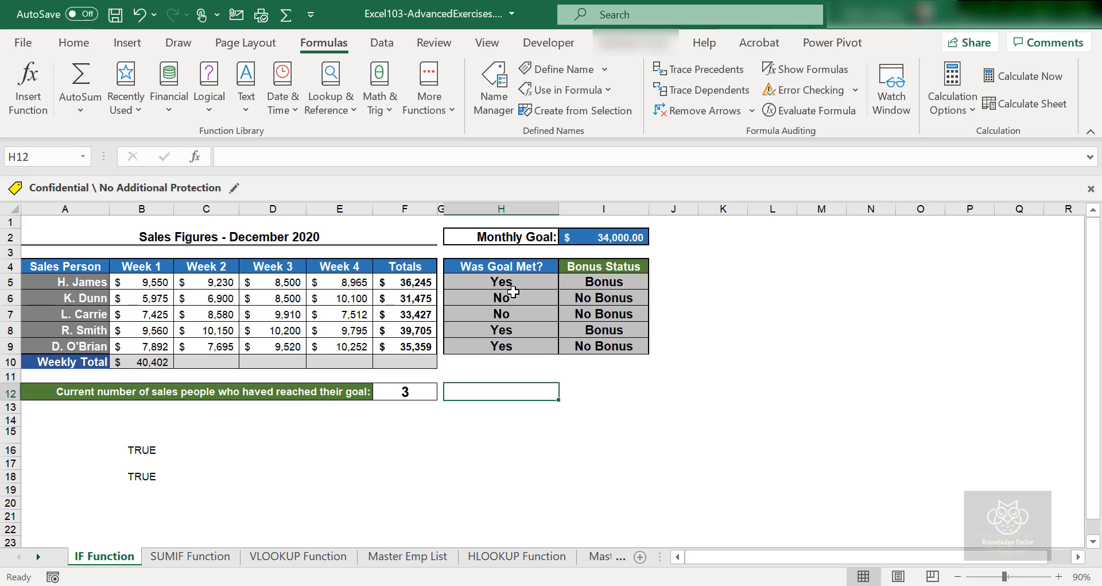
{"action": "mouse_move", "coordinate": [760, 327]}
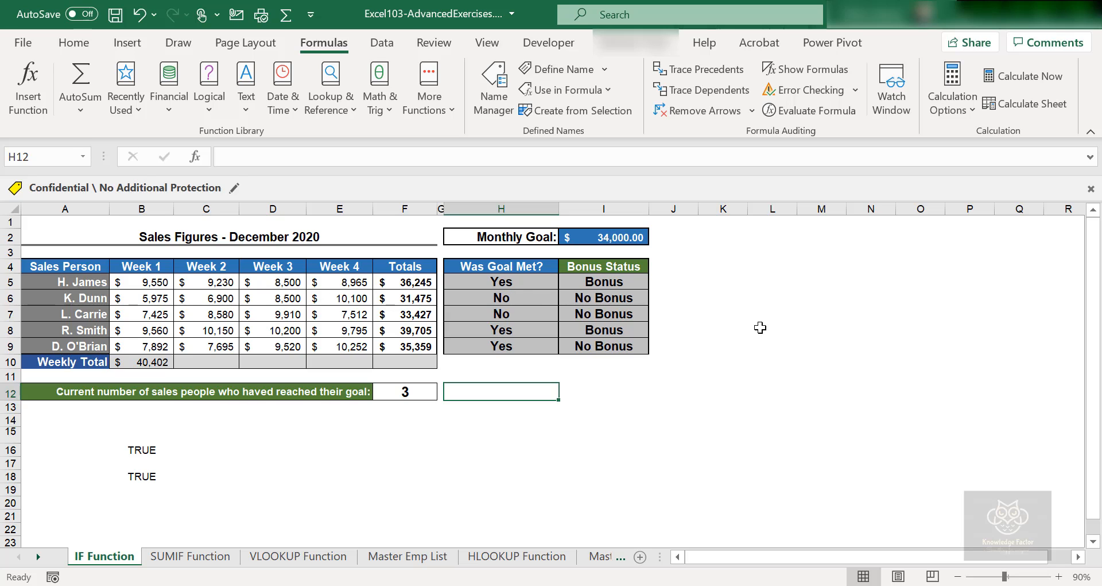
{"action": "mouse_move", "coordinate": [989, 43]}
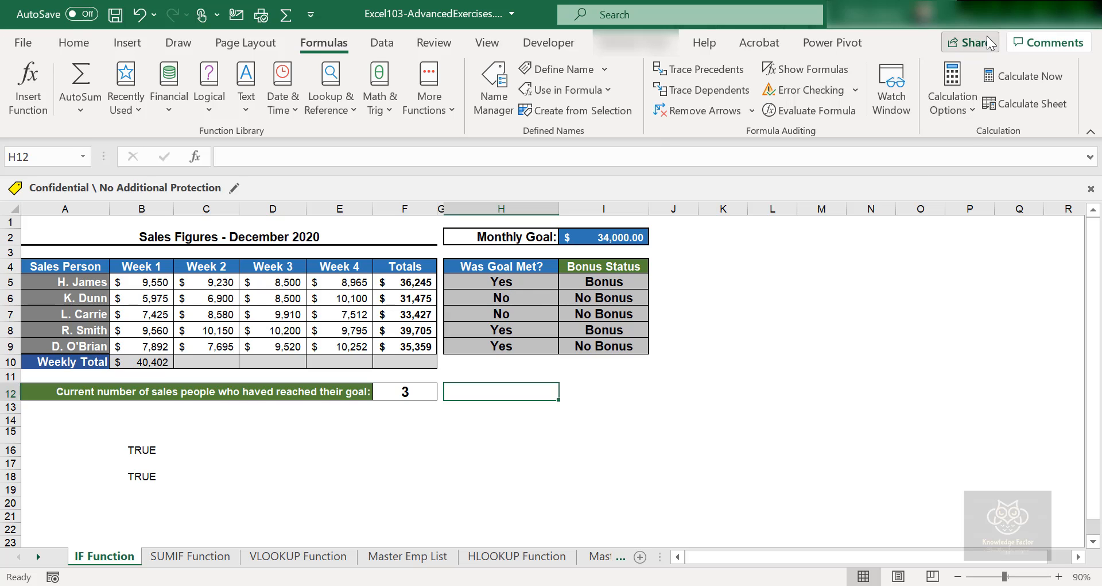
{"action": "mouse_move", "coordinate": [841, 337]}
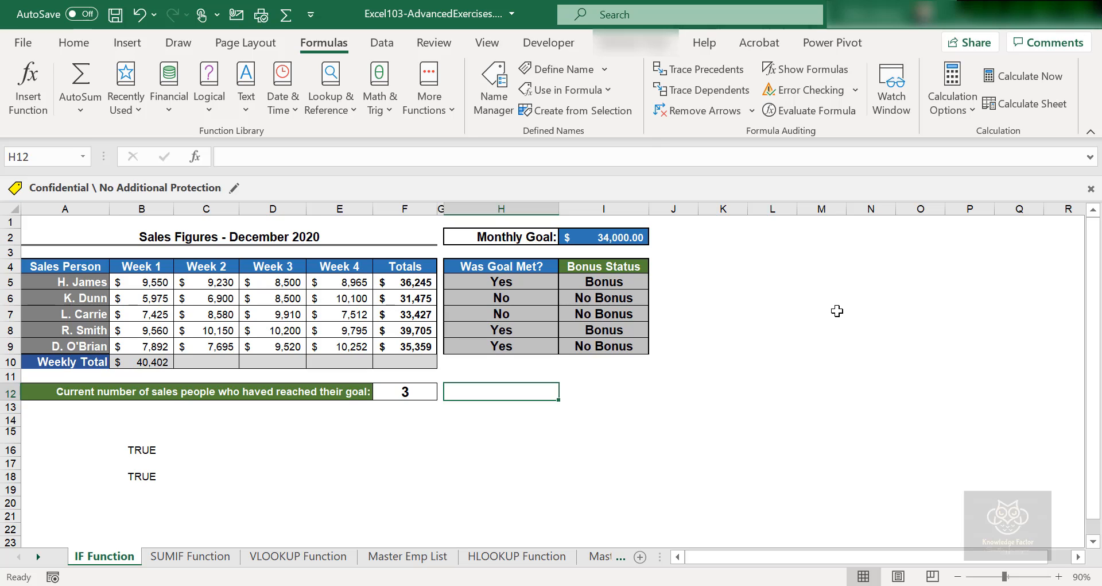
{"action": "mouse_move", "coordinate": [834, 309]}
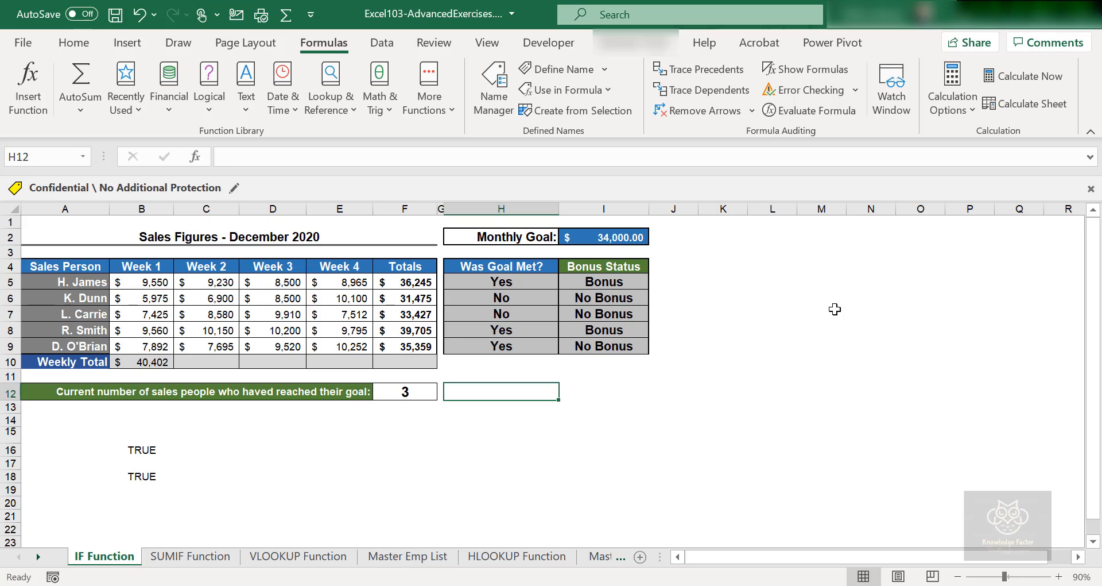
{"action": "mouse_move", "coordinate": [830, 310]}
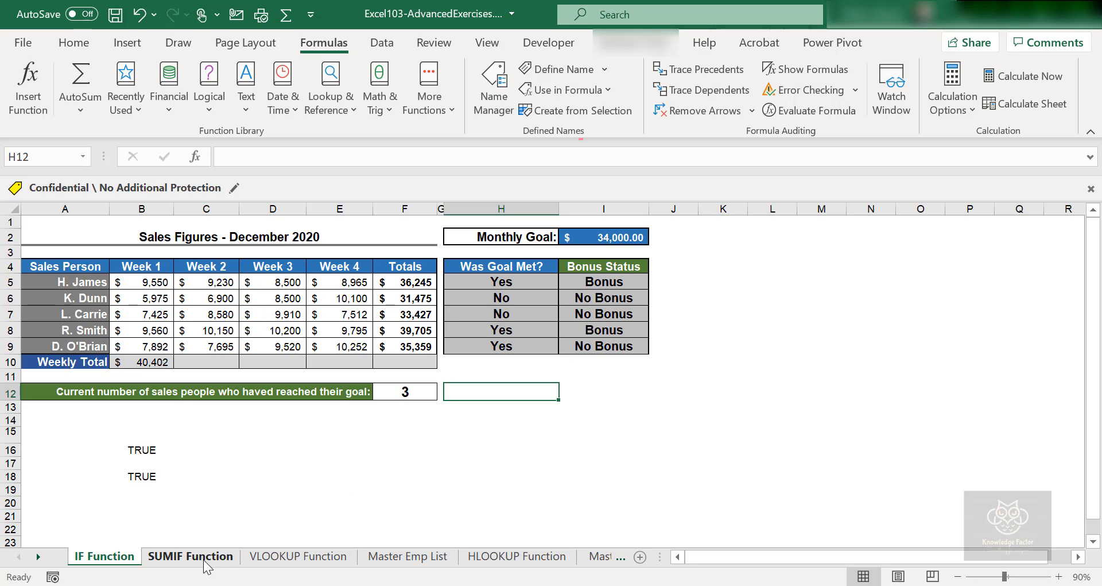
- Switch to the SUMIF Function sheet and select the Store # and SKU # totals table
{"action": "left_click", "coordinate": [191, 555]}
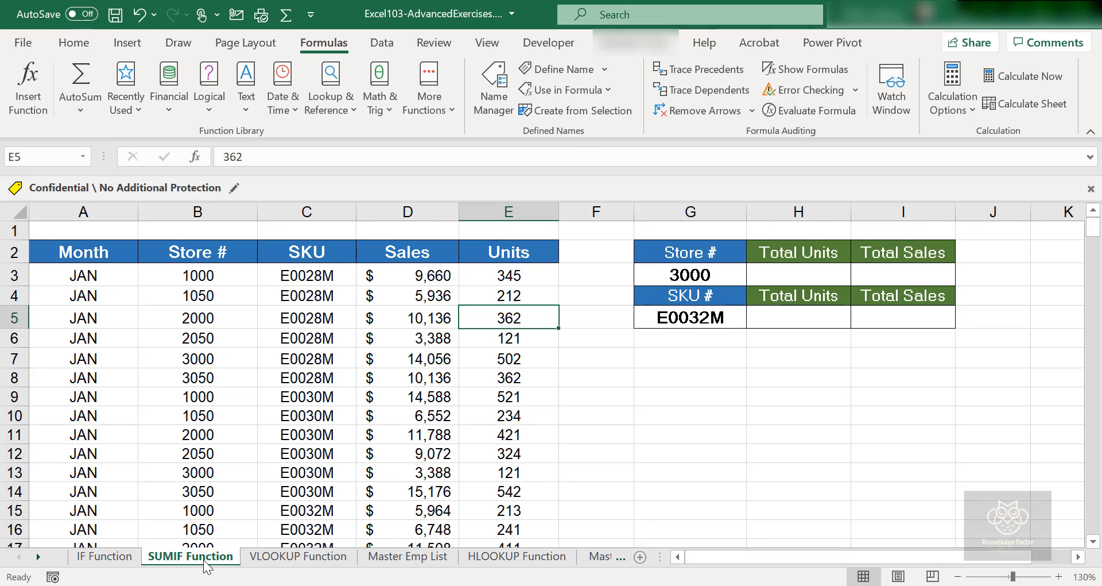
{"action": "mouse_move", "coordinate": [482, 435]}
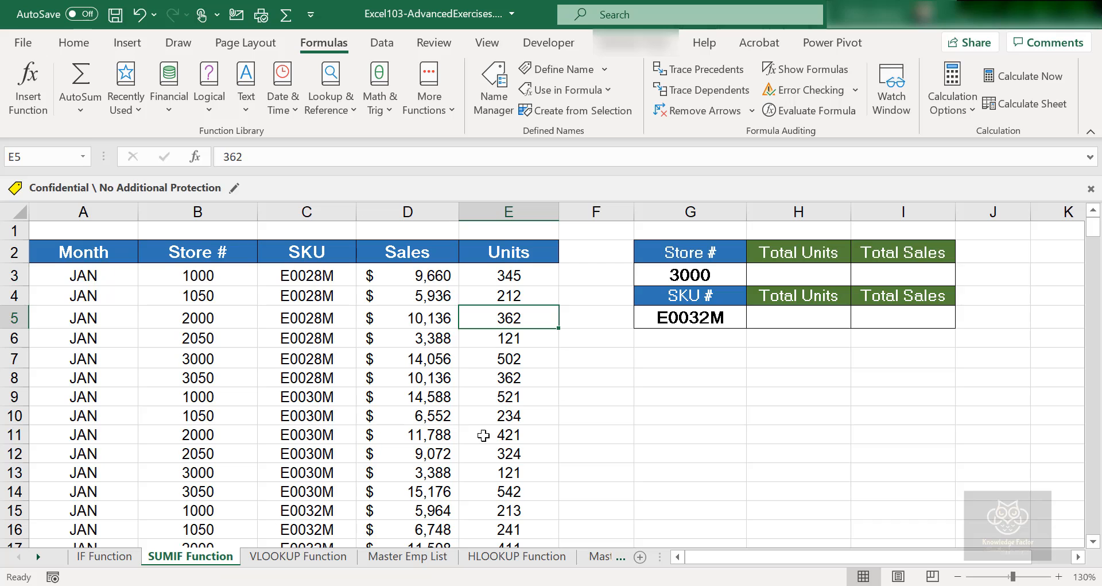
{"action": "mouse_move", "coordinate": [328, 426]}
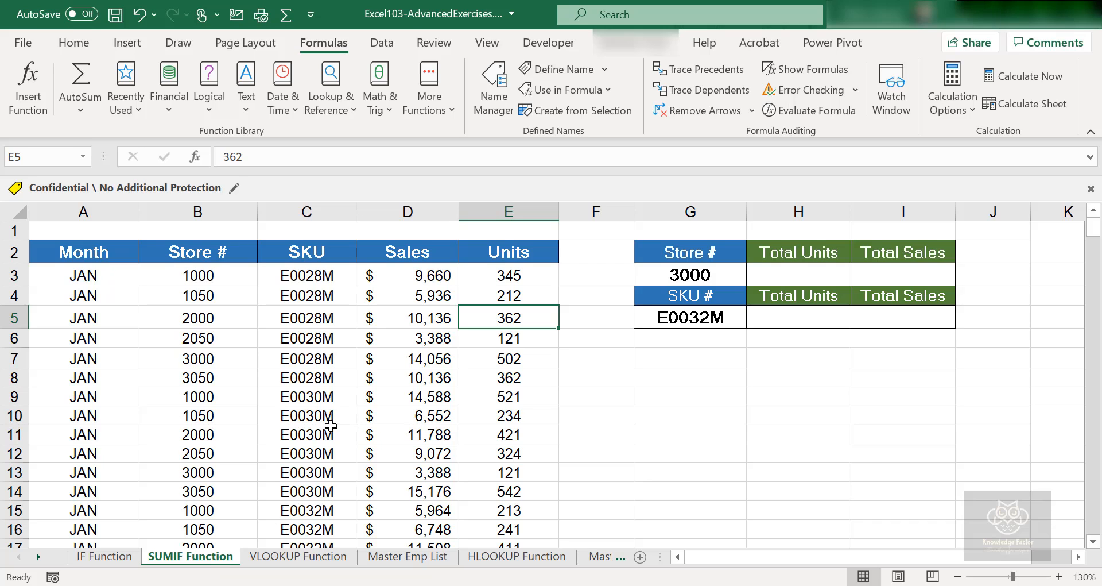
{"action": "mouse_move", "coordinate": [101, 269]}
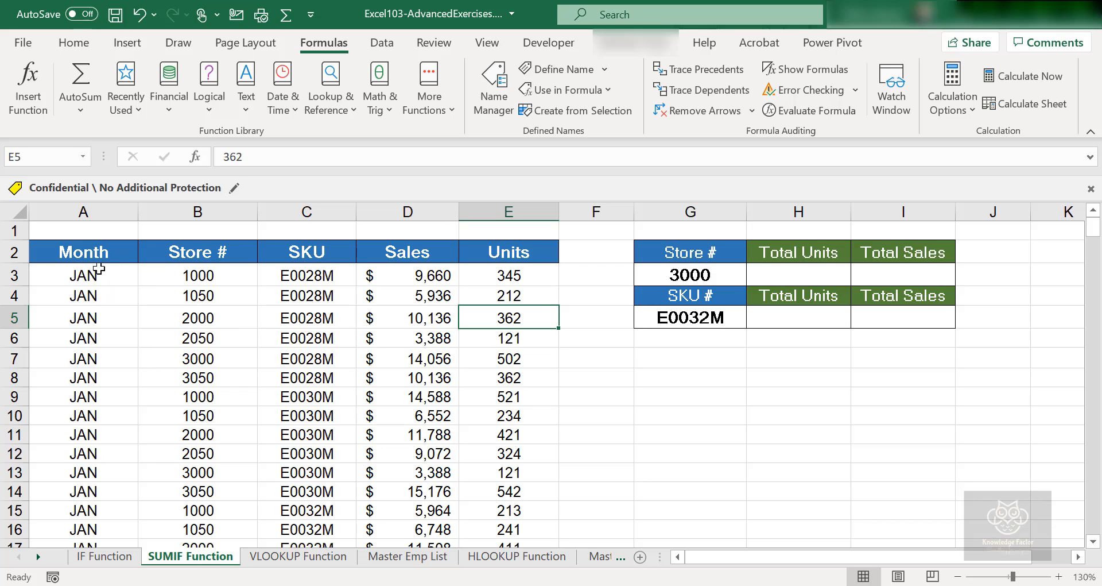
{"action": "left_click", "coordinate": [307, 252]}
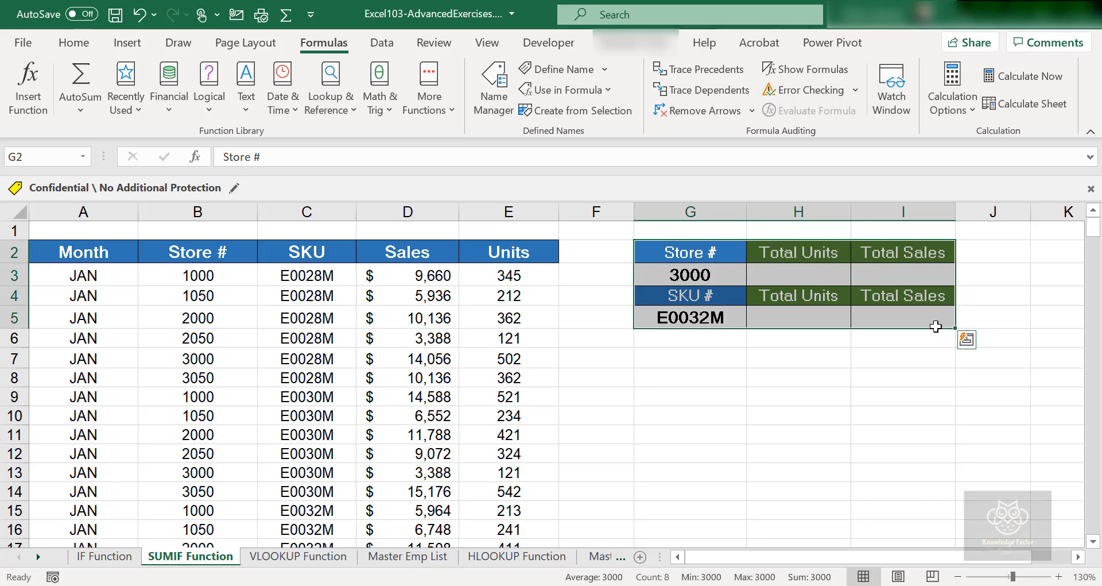
{"action": "mouse_move", "coordinate": [936, 329]}
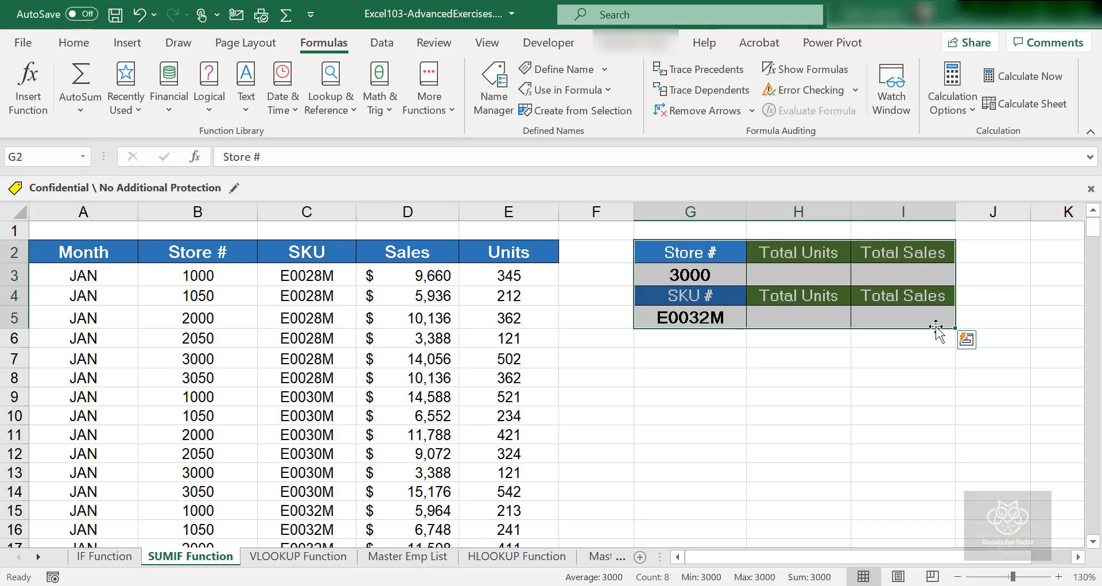
{"action": "left_click", "coordinate": [798, 272]}
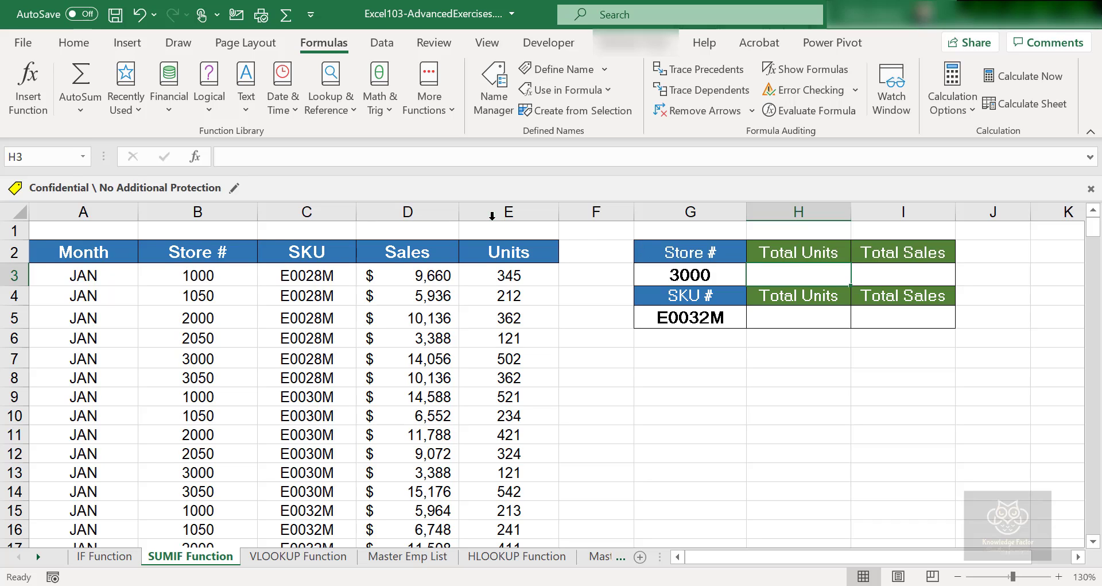
{"action": "left_click", "coordinate": [509, 211]}
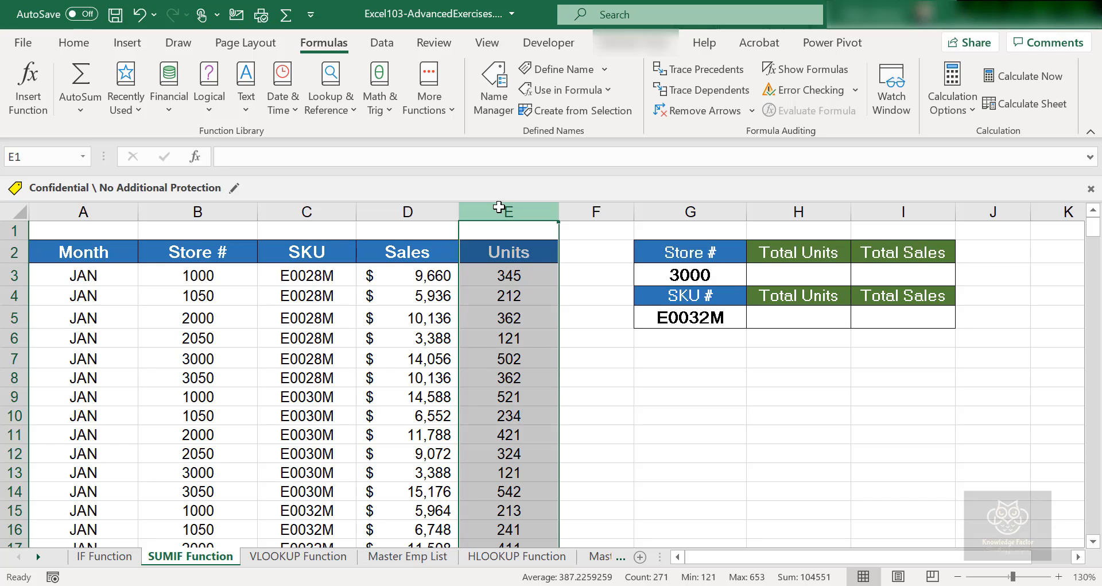
{"action": "mouse_move", "coordinate": [207, 334]}
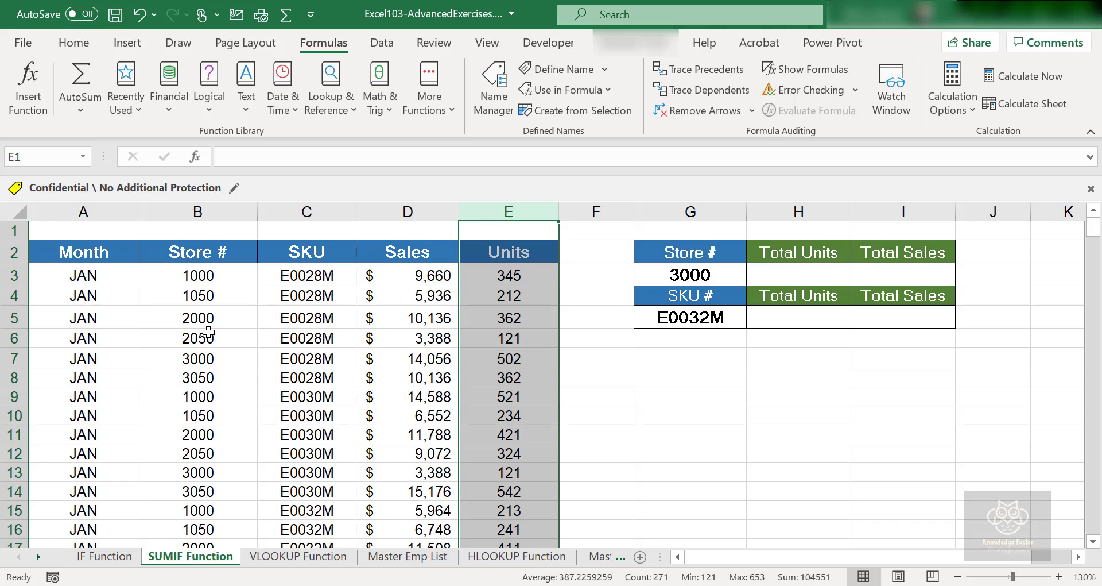
{"action": "left_click", "coordinate": [198, 358]}
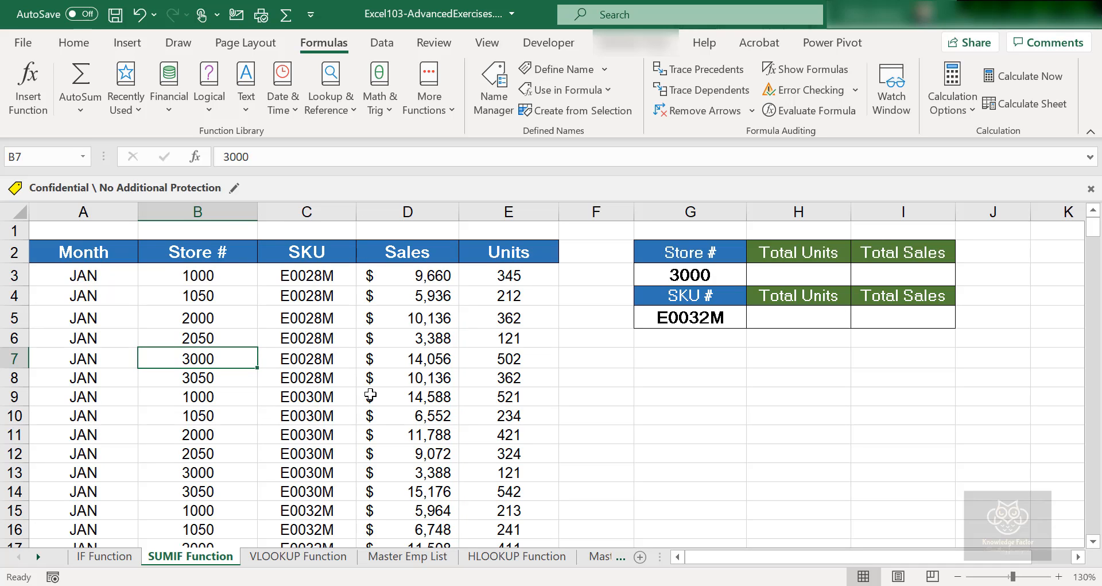
{"action": "mouse_move", "coordinate": [640, 580]}
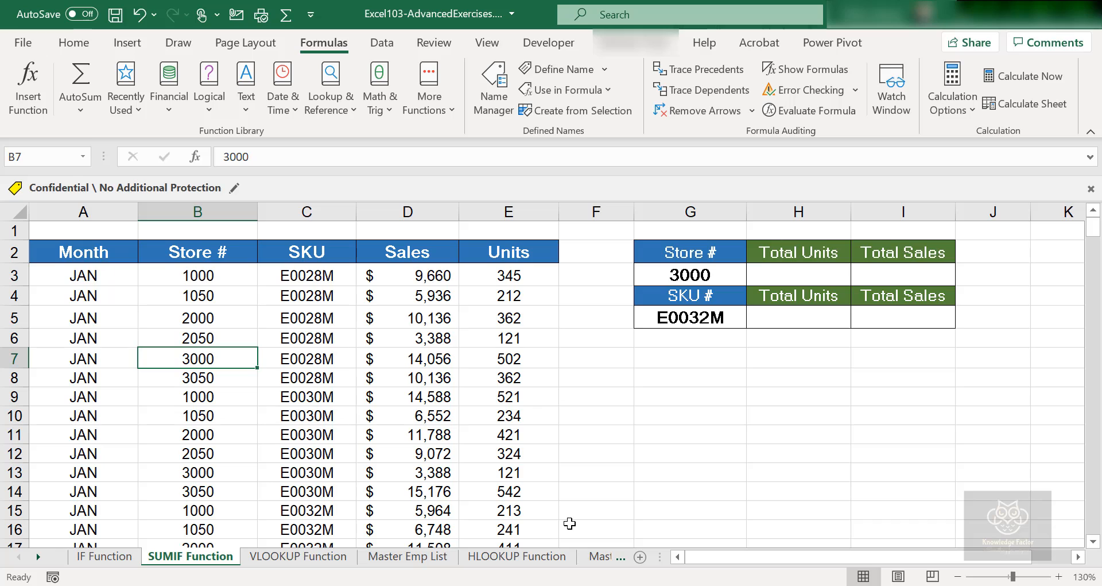
{"action": "mouse_move", "coordinate": [544, 511]}
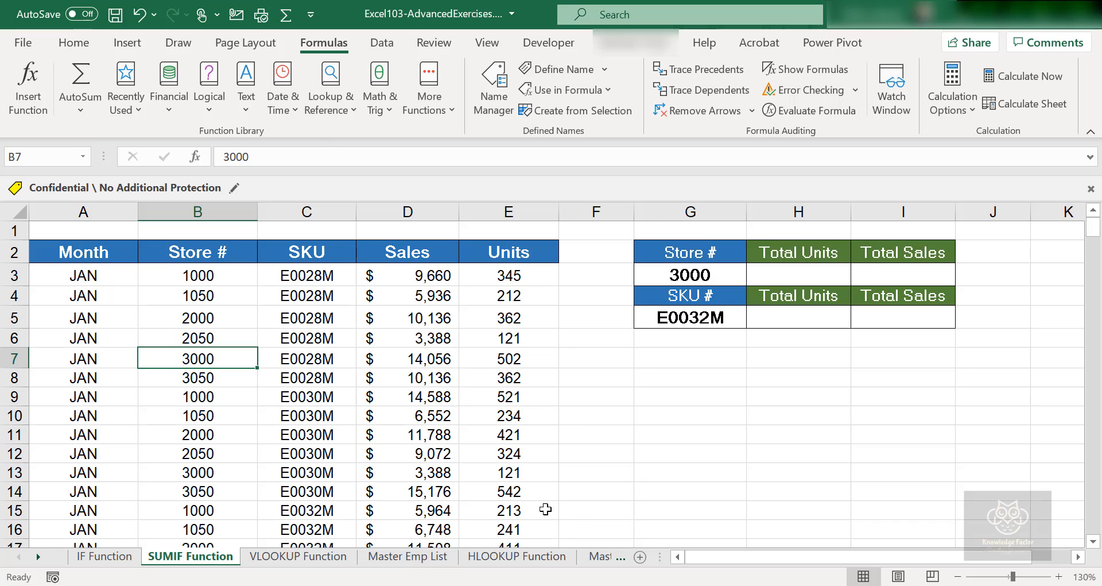
{"action": "mouse_move", "coordinate": [525, 487]}
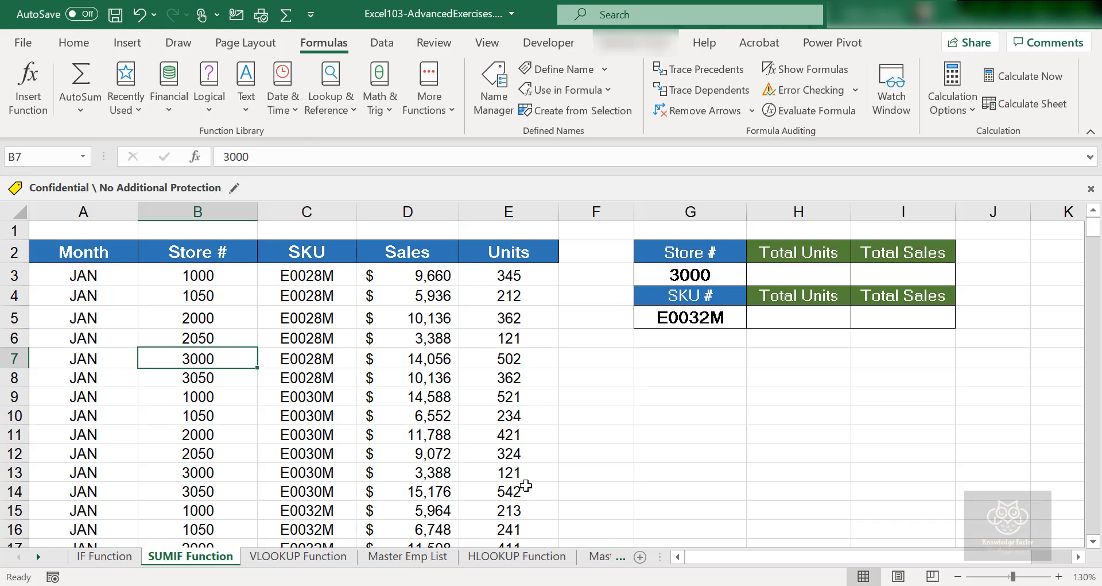
{"action": "mouse_move", "coordinate": [500, 472]}
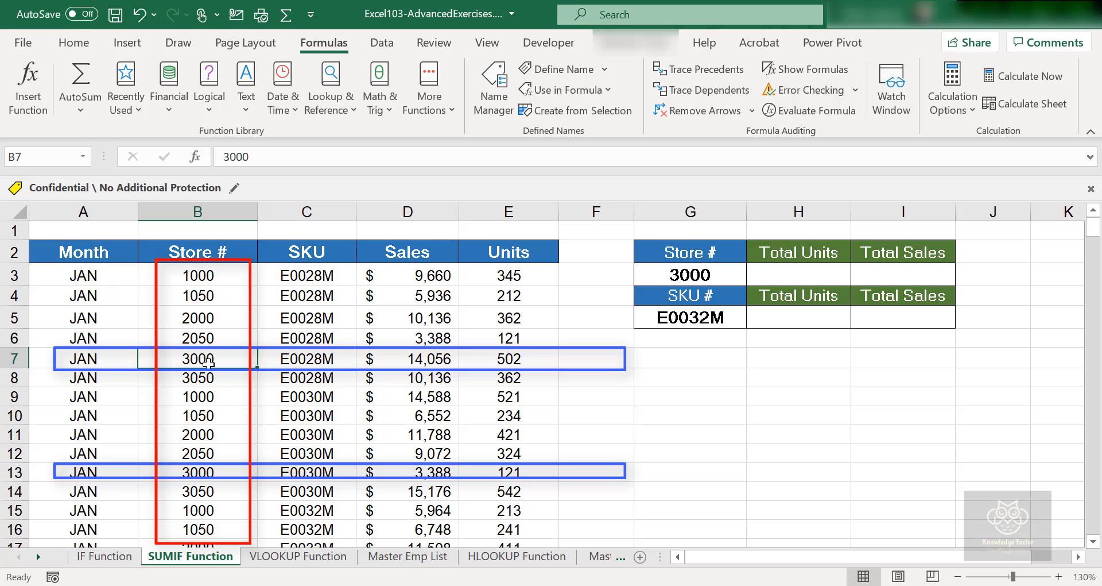
{"action": "mouse_move", "coordinate": [478, 280]}
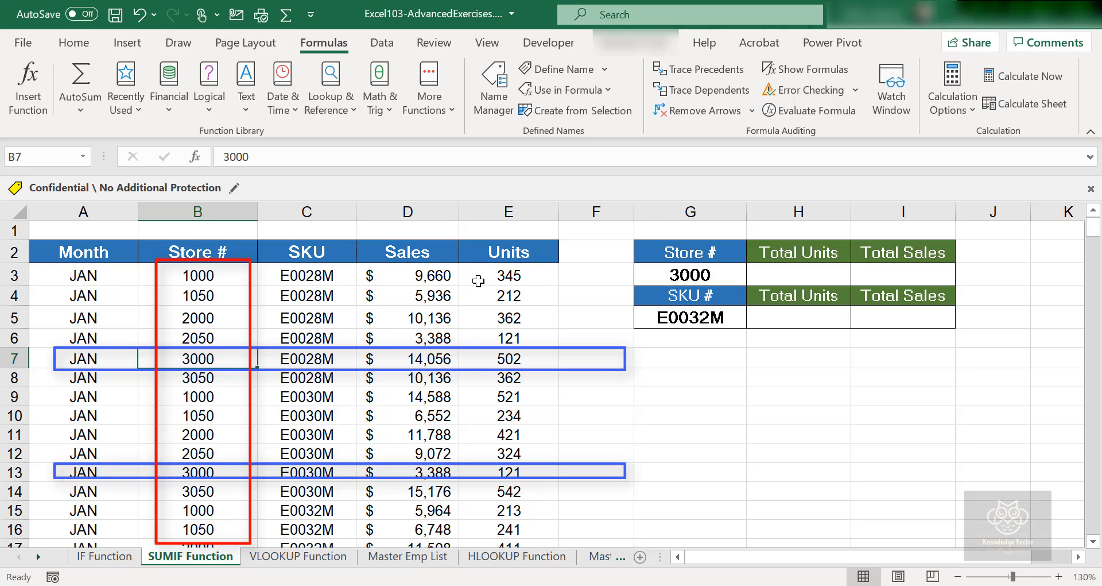
{"action": "mouse_move", "coordinate": [426, 339]}
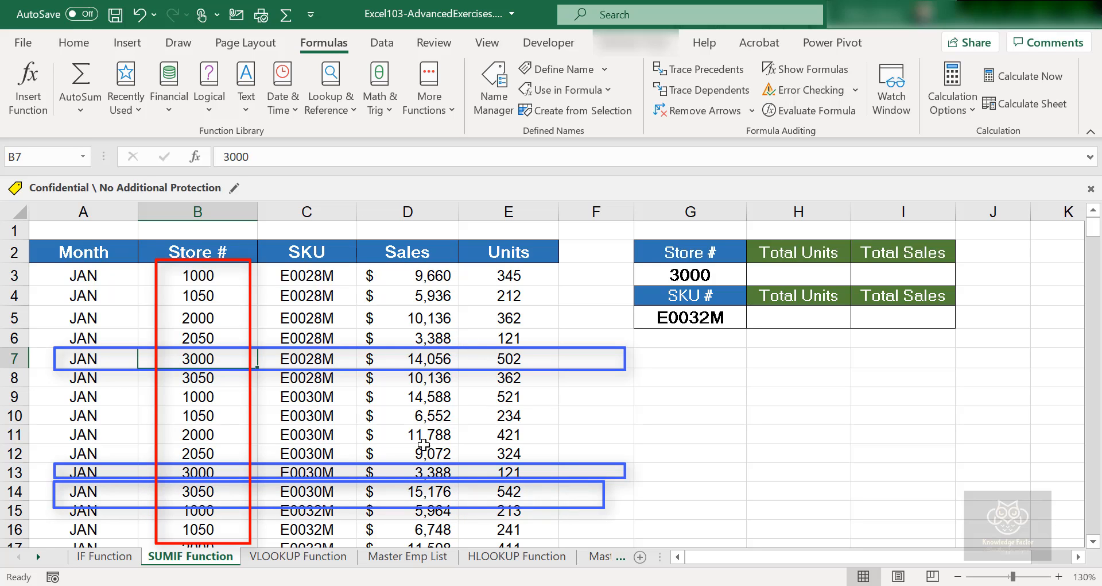
{"action": "mouse_move", "coordinate": [321, 529]}
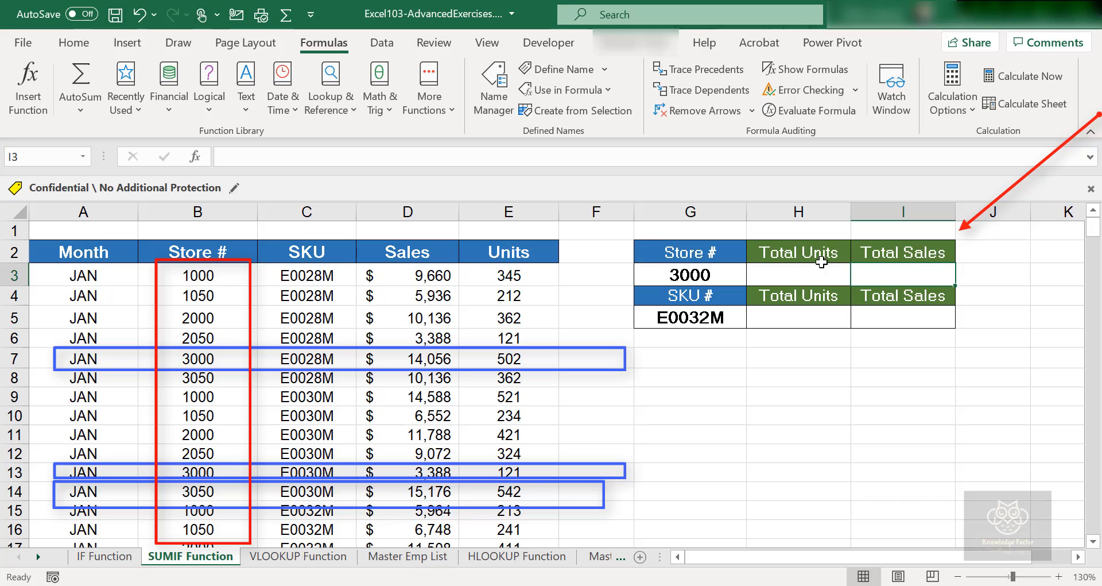
- Review store 3000 in G3, then select the empty Total Units cell H3
{"action": "left_click", "coordinate": [690, 274]}
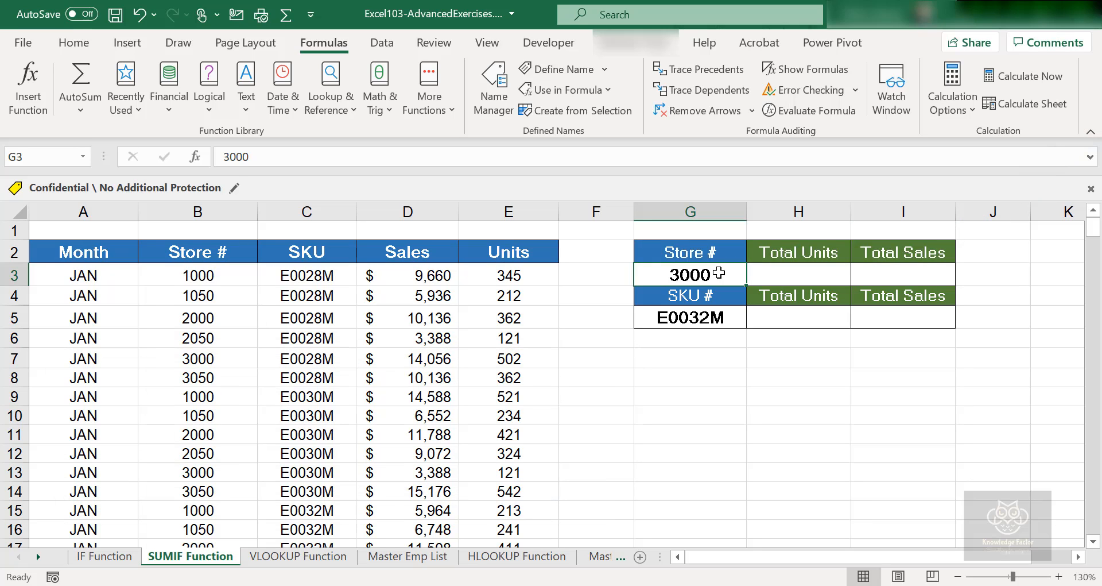
{"action": "mouse_move", "coordinate": [822, 277]}
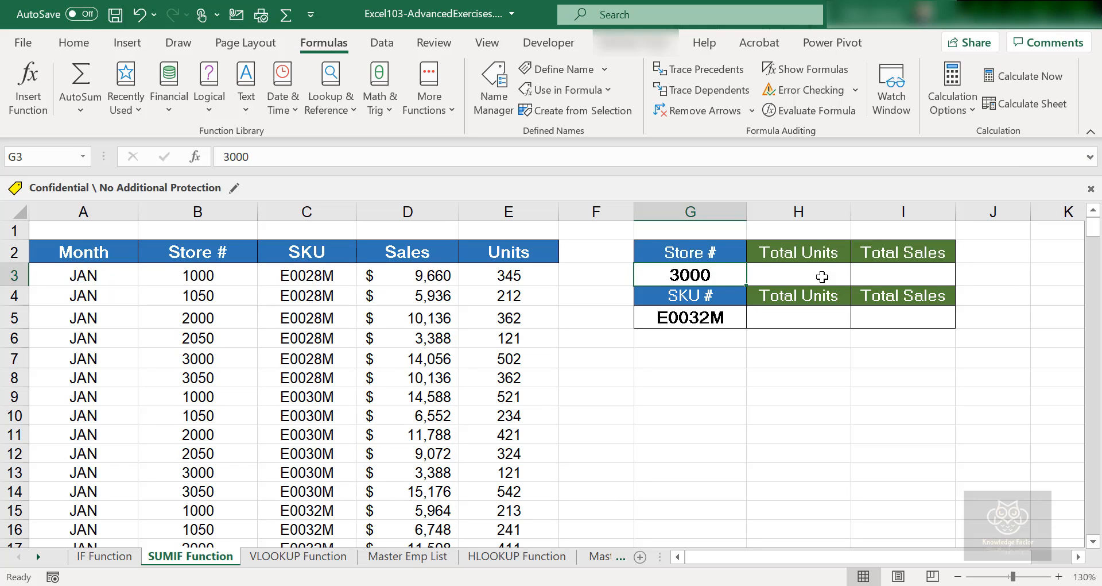
{"action": "mouse_move", "coordinate": [821, 306]}
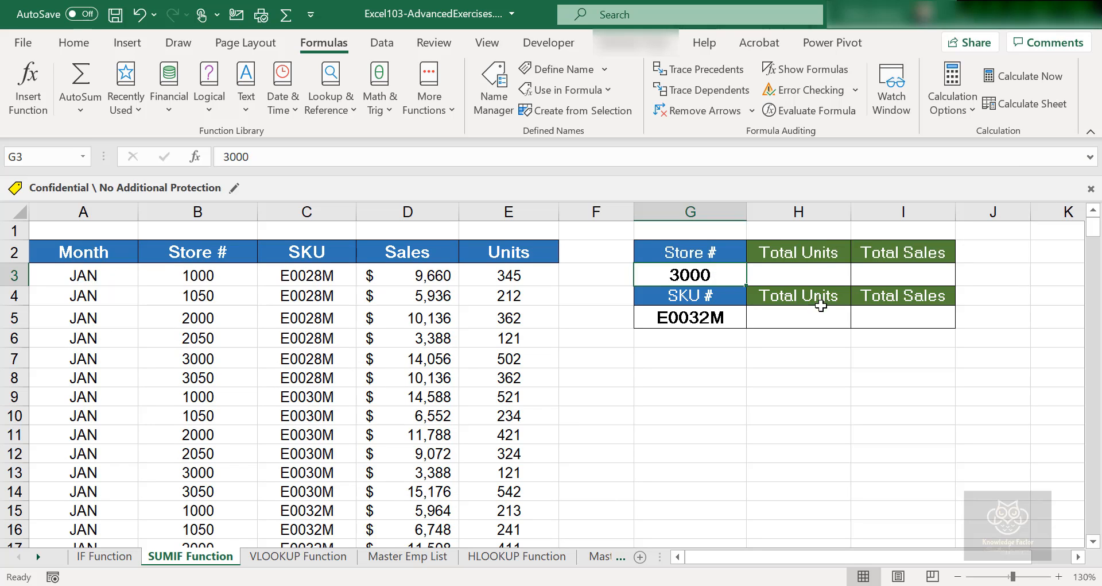
{"action": "mouse_move", "coordinate": [694, 321]}
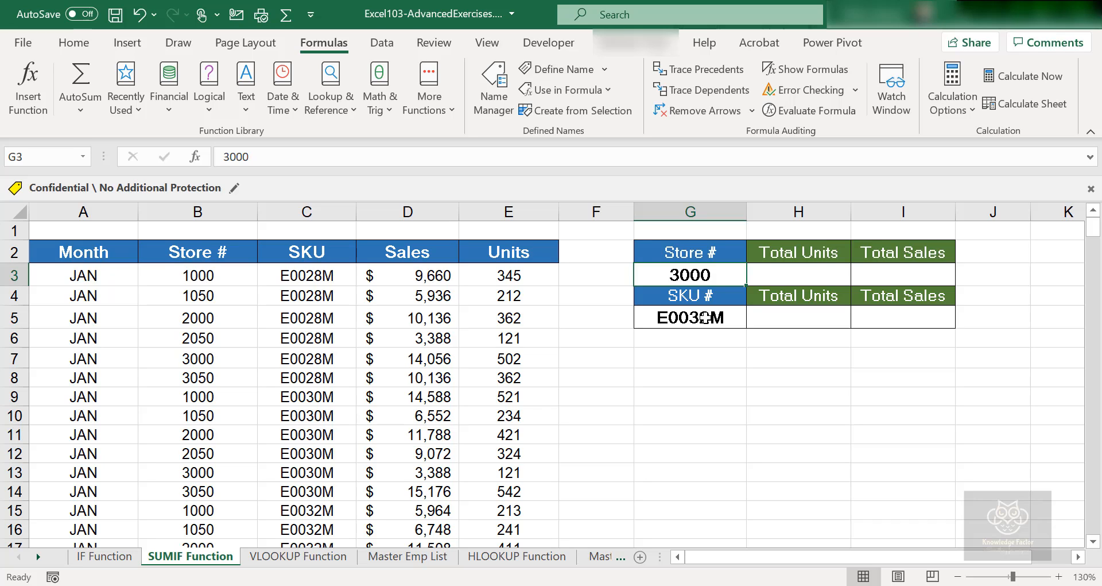
{"action": "left_click", "coordinate": [817, 274]}
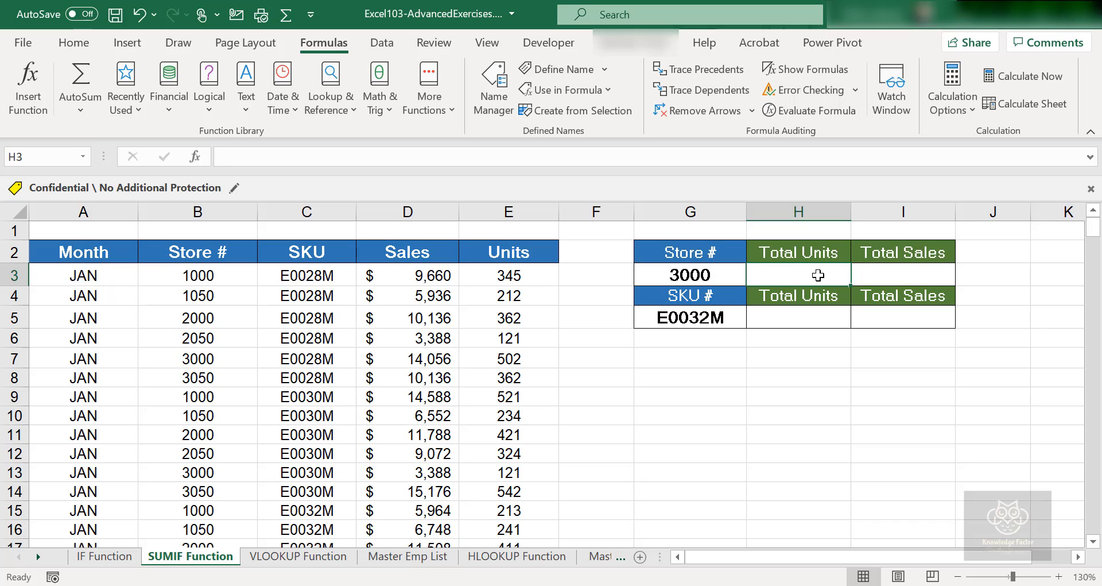
{"action": "mouse_move", "coordinate": [818, 461]}
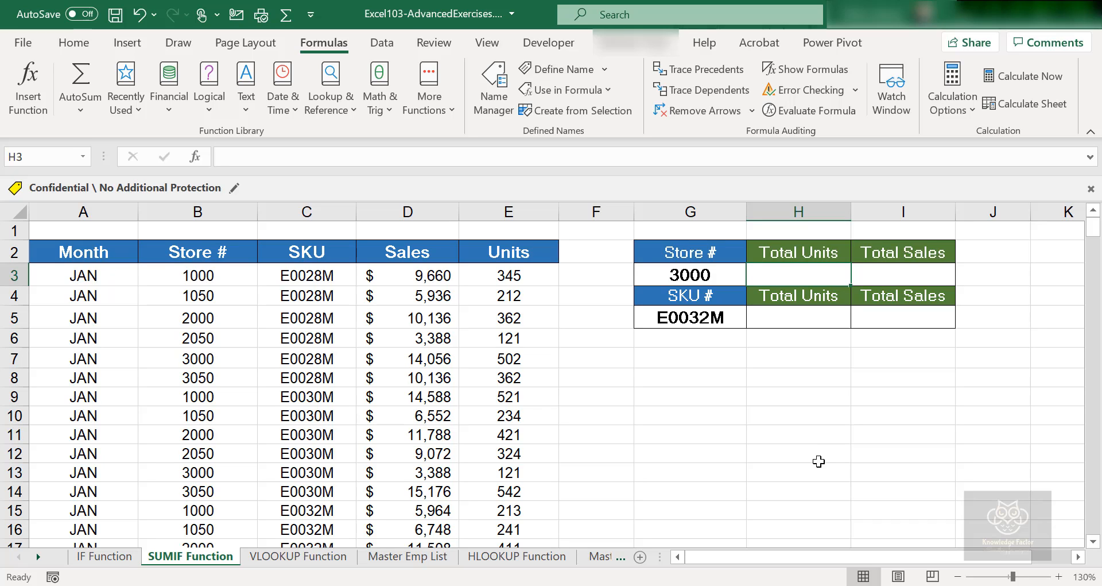
{"action": "mouse_move", "coordinate": [809, 463]}
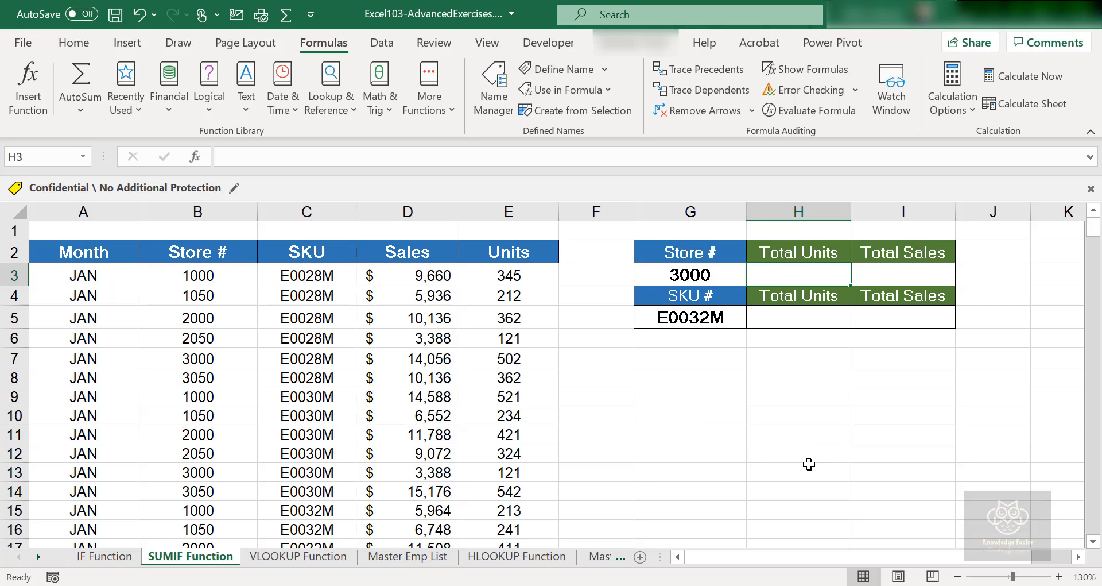
- Begin a =SUMIF( formula in H3
{"action": "type", "text": "=S"}
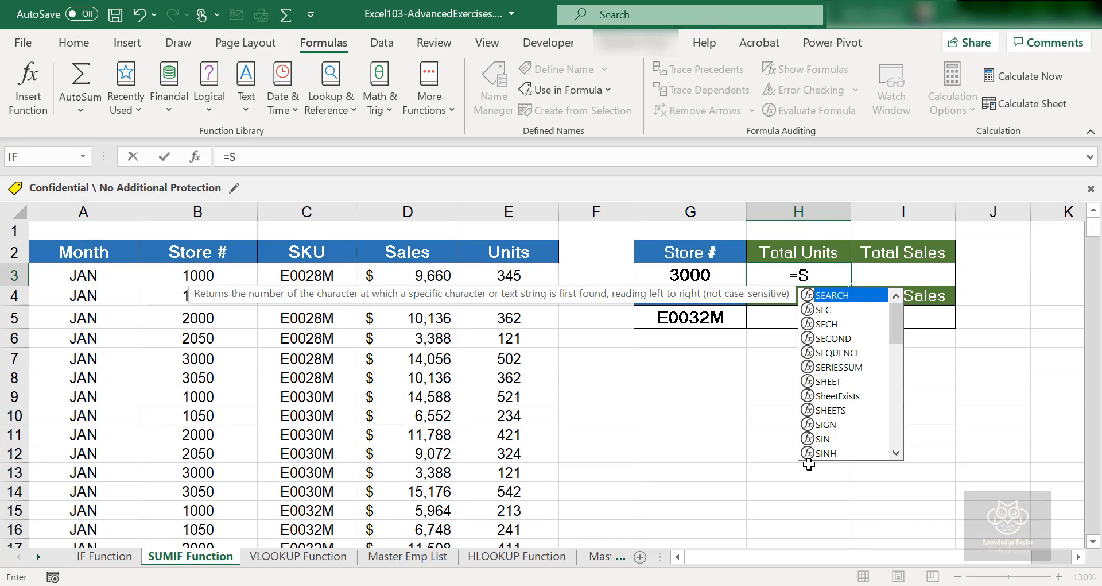
{"action": "type", "text": "UMIF"}
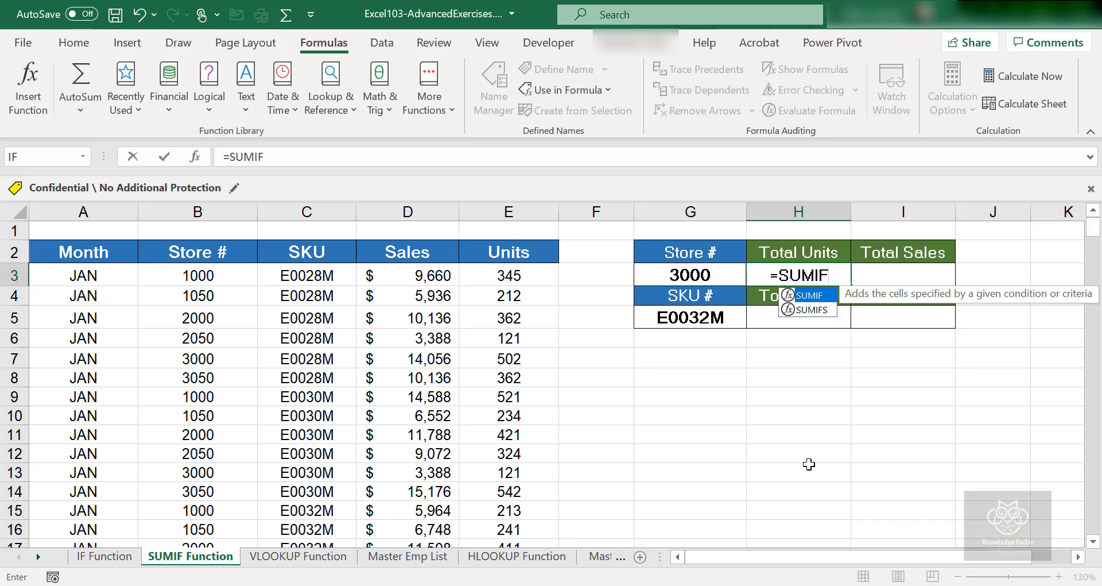
{"action": "type", "text": "("}
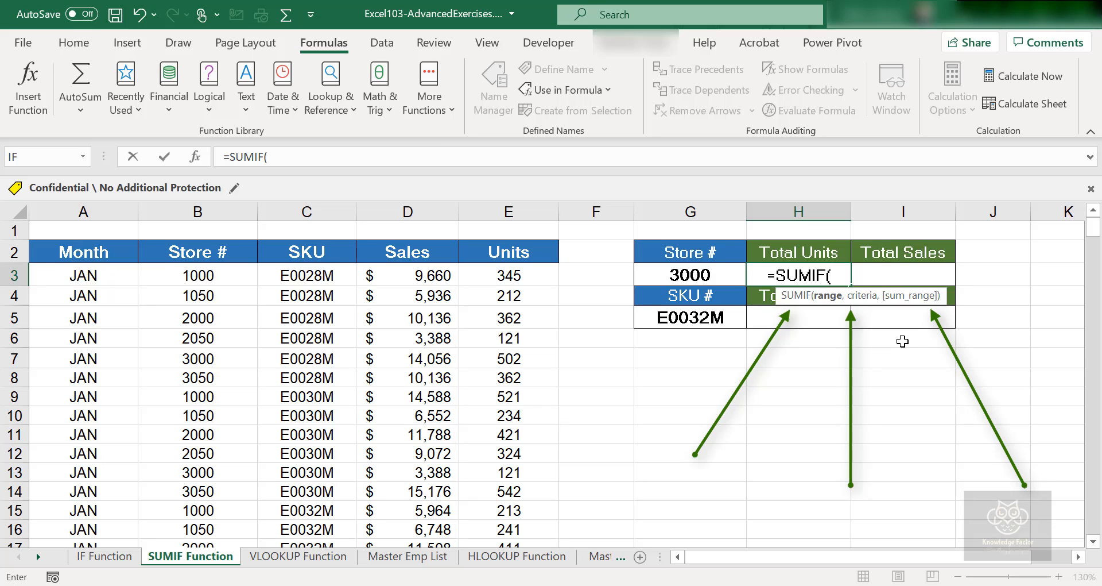
{"action": "mouse_move", "coordinate": [861, 314]}
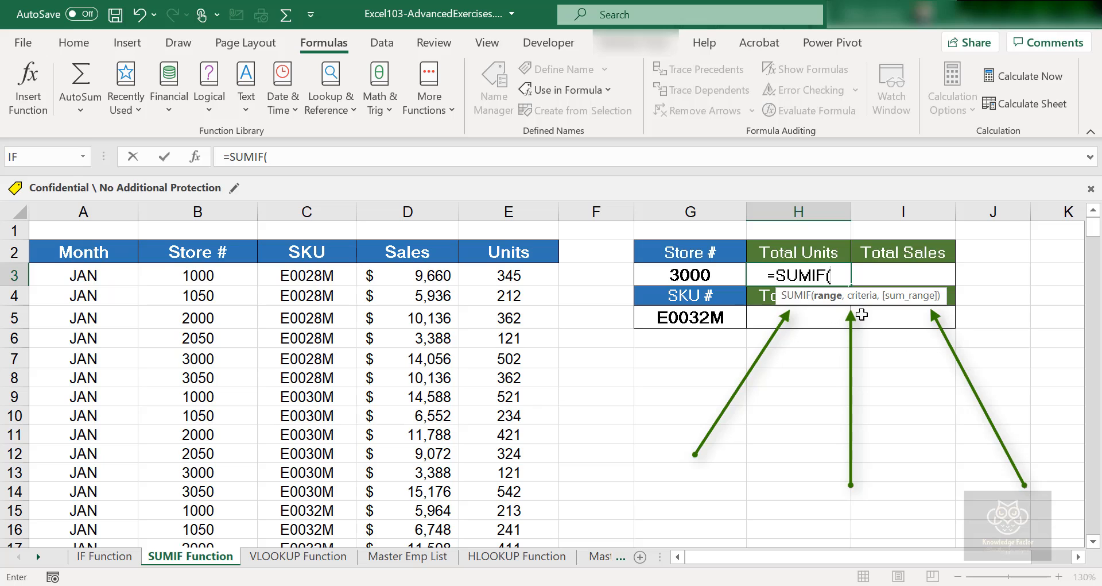
{"action": "mouse_move", "coordinate": [735, 317]}
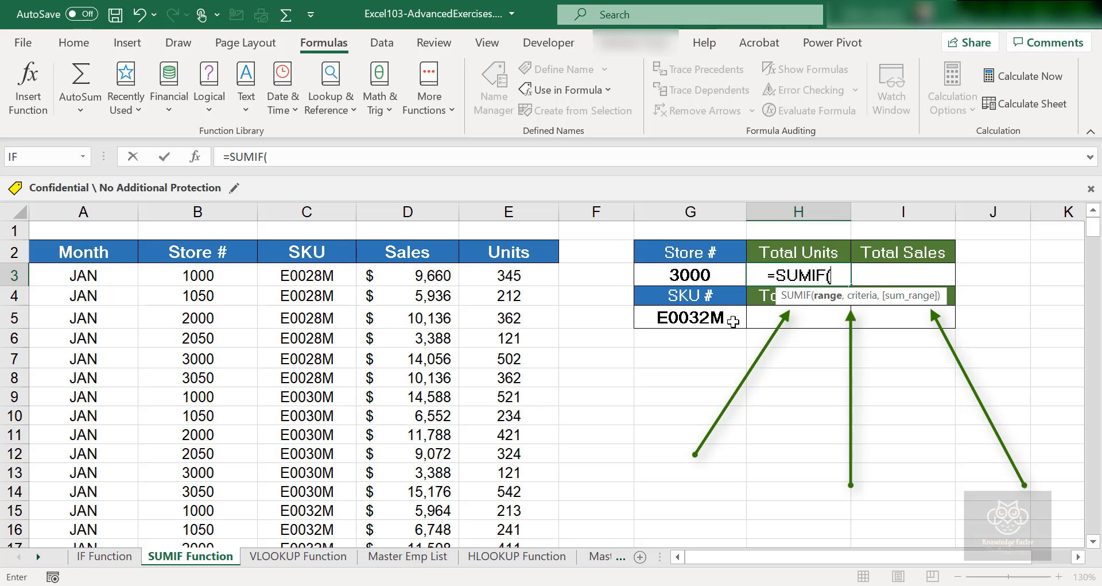
{"action": "mouse_move", "coordinate": [778, 316]}
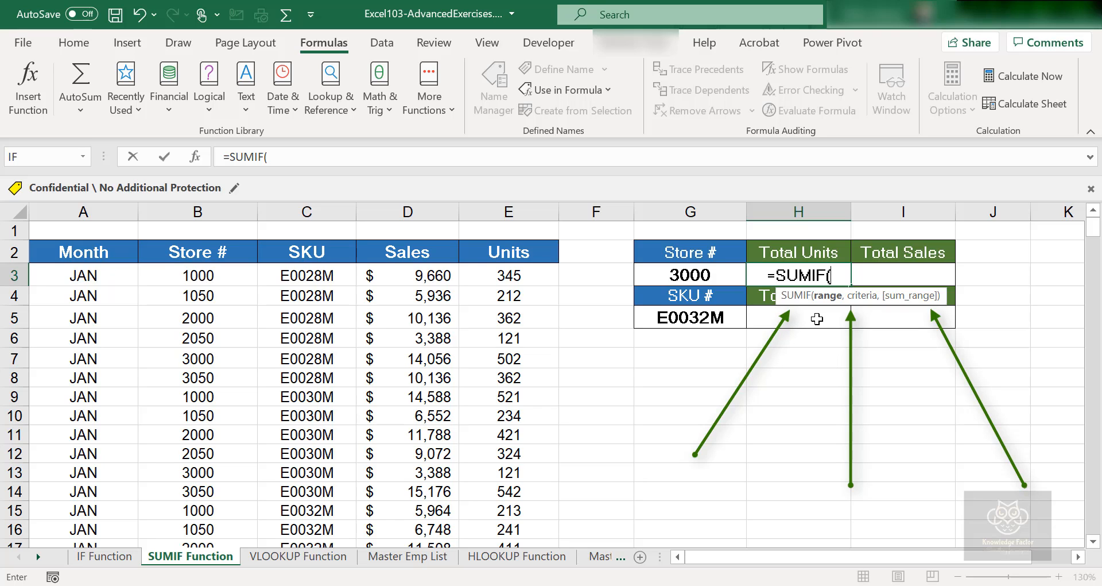
{"action": "mouse_move", "coordinate": [732, 317]}
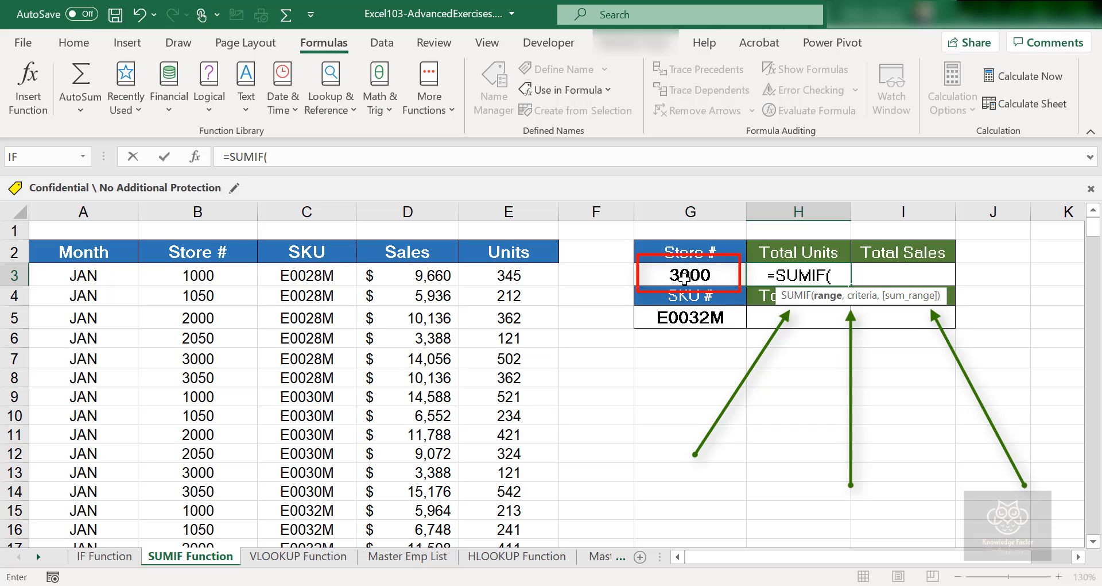
{"action": "mouse_move", "coordinate": [859, 301]}
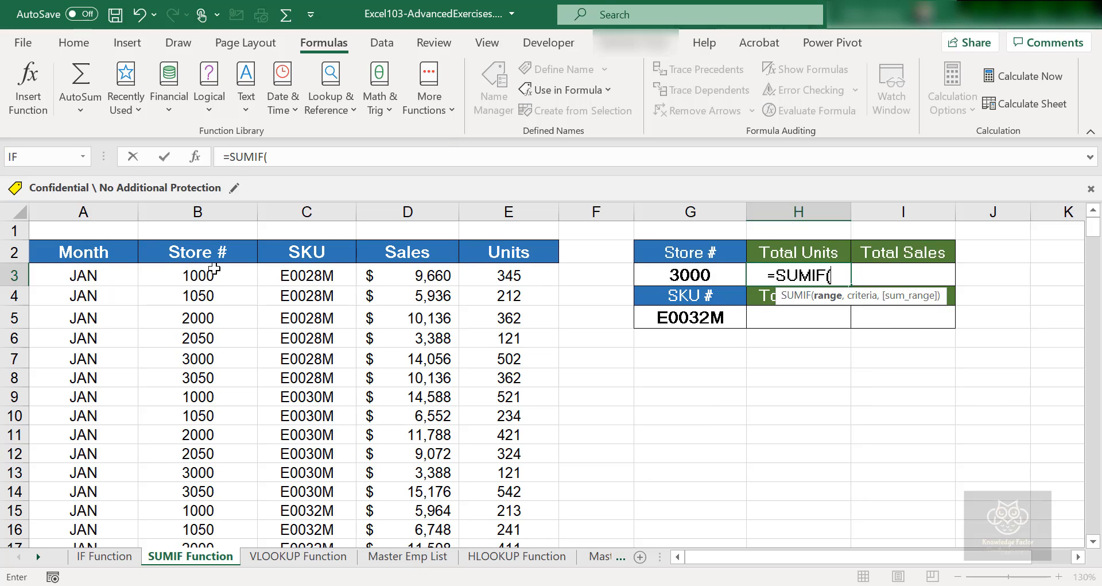
- Select the Store # values B3:B272 as the SUMIF range
{"action": "left_click", "coordinate": [198, 275]}
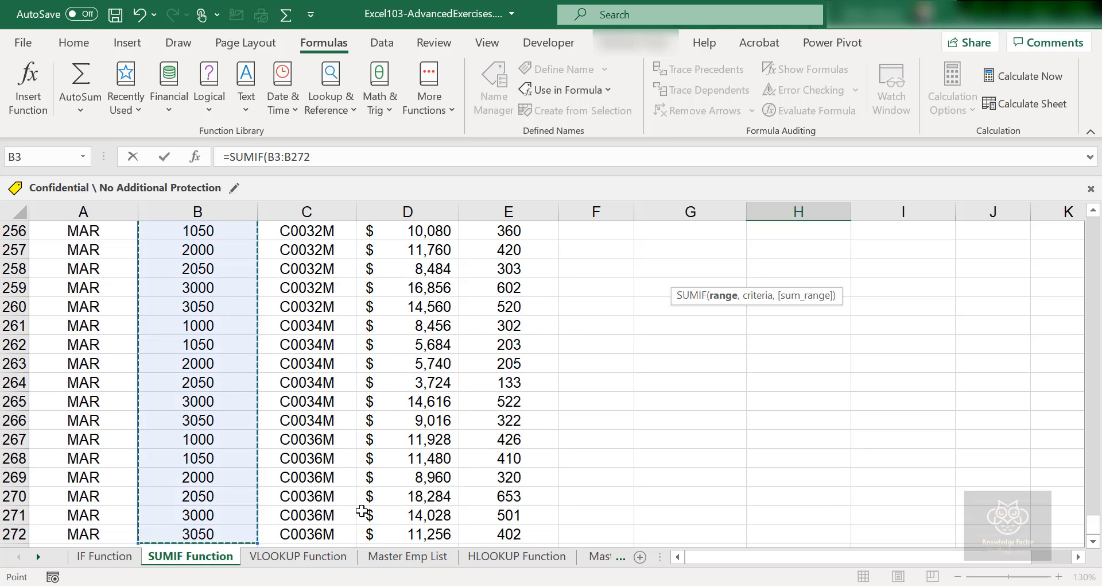
{"action": "mouse_move", "coordinate": [352, 472]}
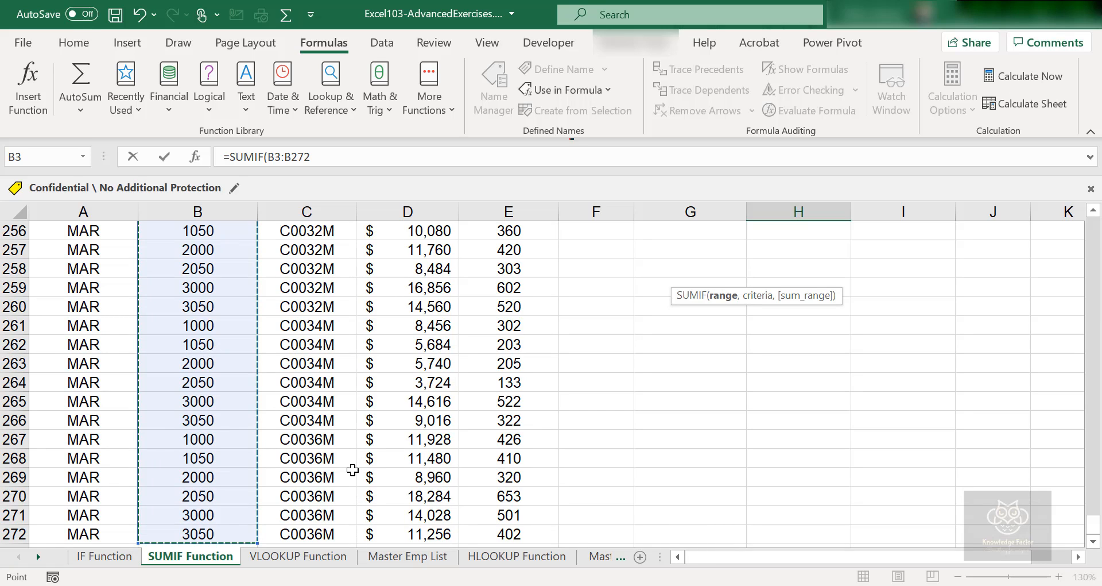
{"action": "left_click", "coordinate": [312, 157]}
{"action": "type", "text": ","}
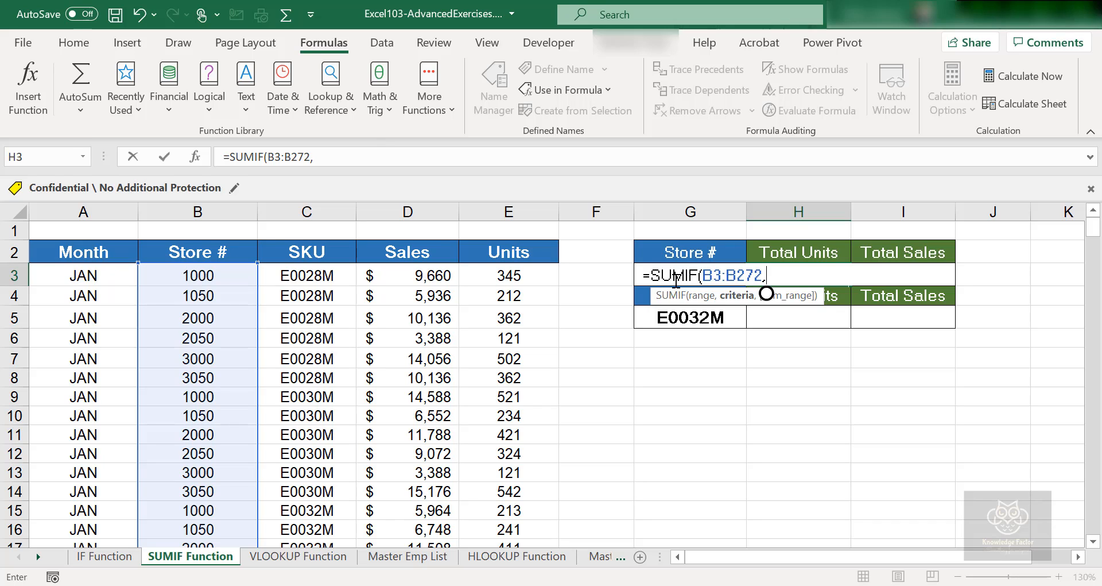
{"action": "mouse_move", "coordinate": [687, 367]}
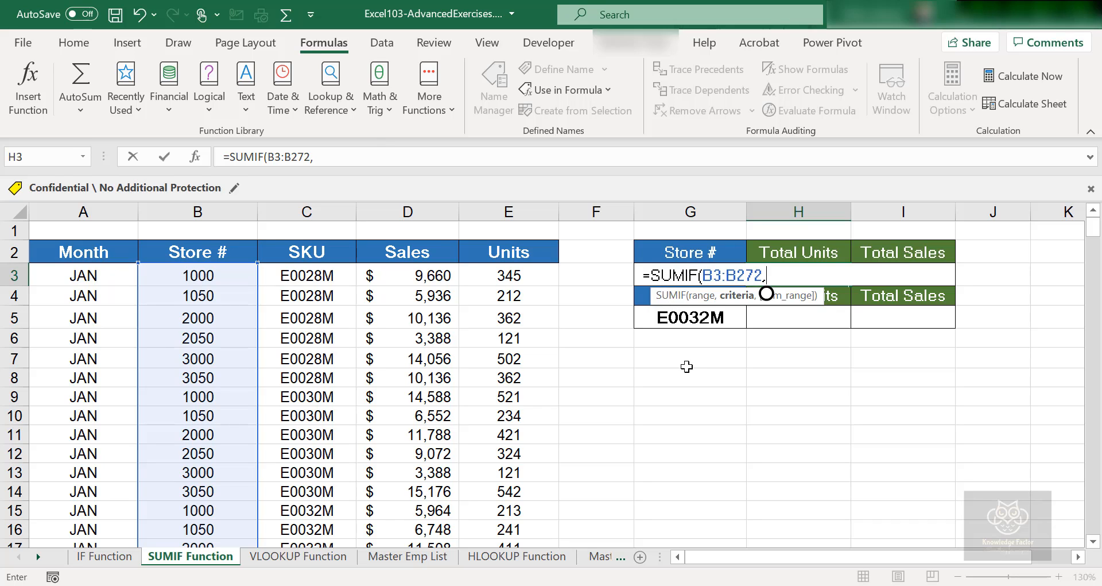
- Enter G3 as the SUMIF criteria argument, followed by a comma
{"action": "type", "text": "G"}
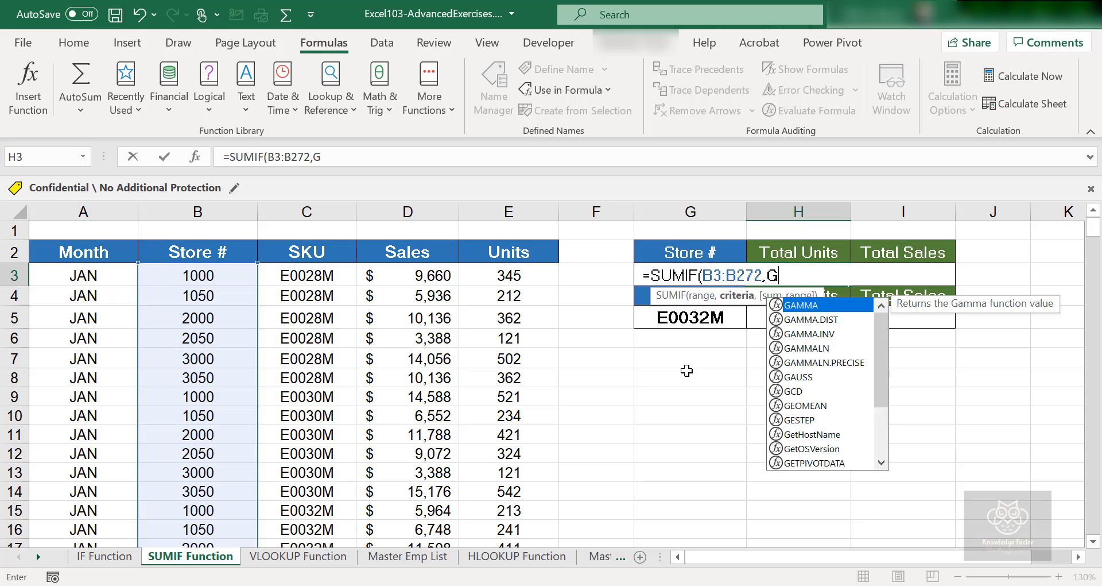
{"action": "type", "text": "3"}
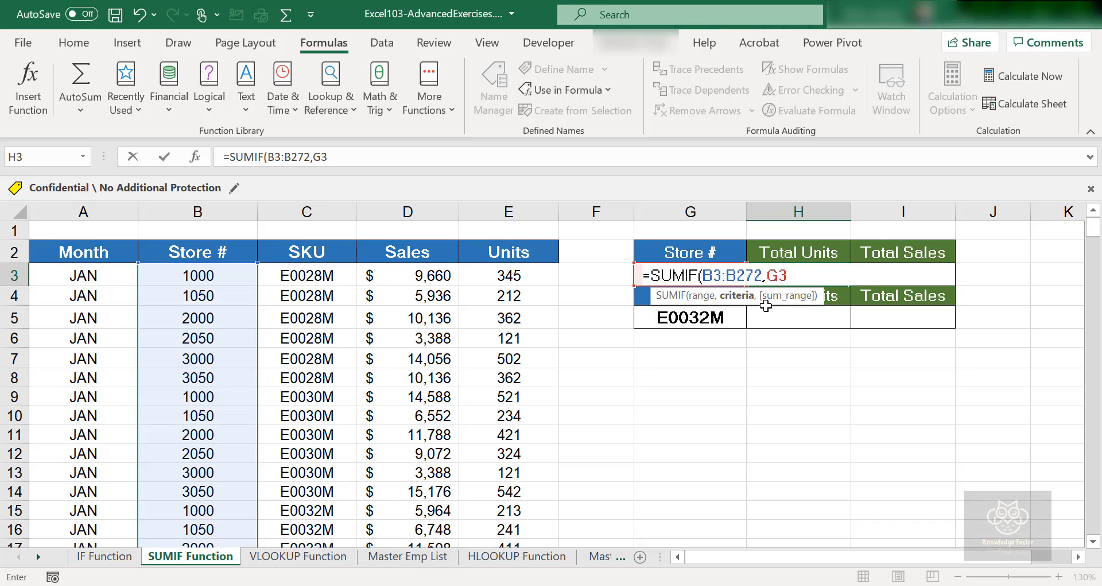
{"action": "type", "text": ","}
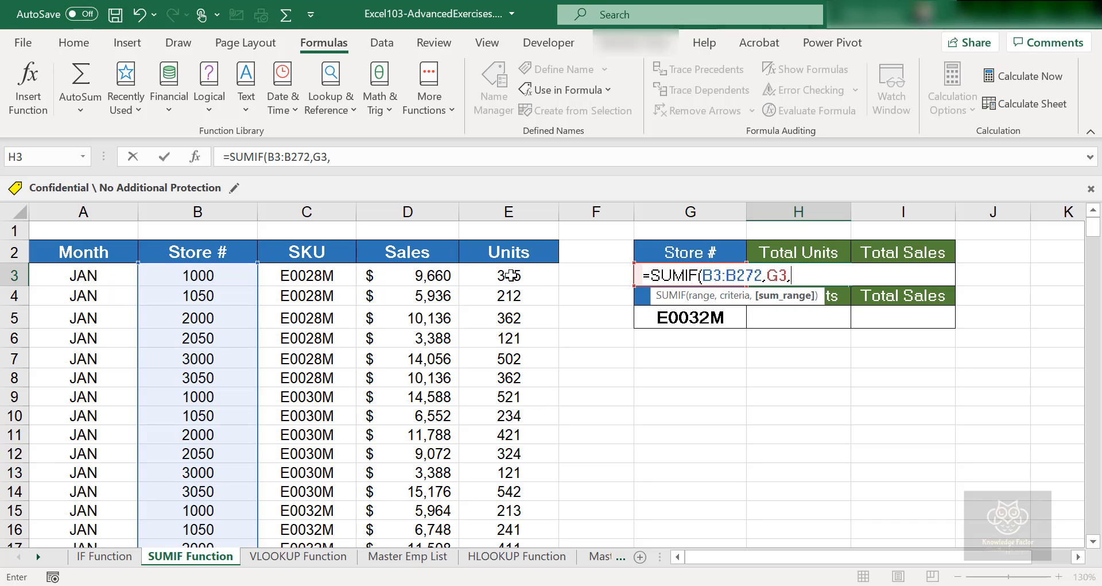
- Start the sum range at E3, the first Units value
{"action": "left_click", "coordinate": [509, 276]}
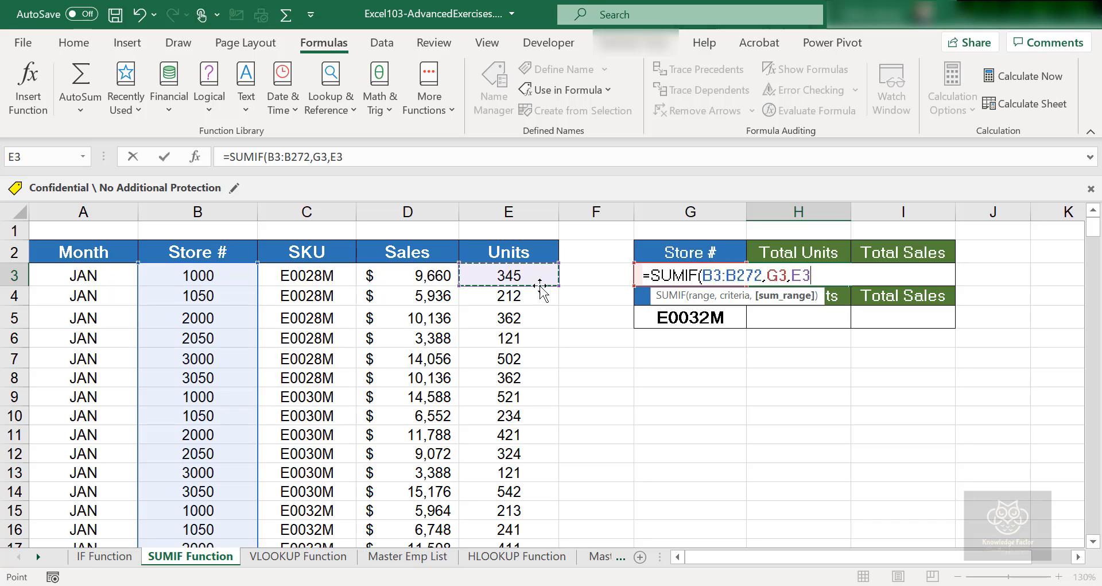
{"action": "mouse_move", "coordinate": [791, 504]}
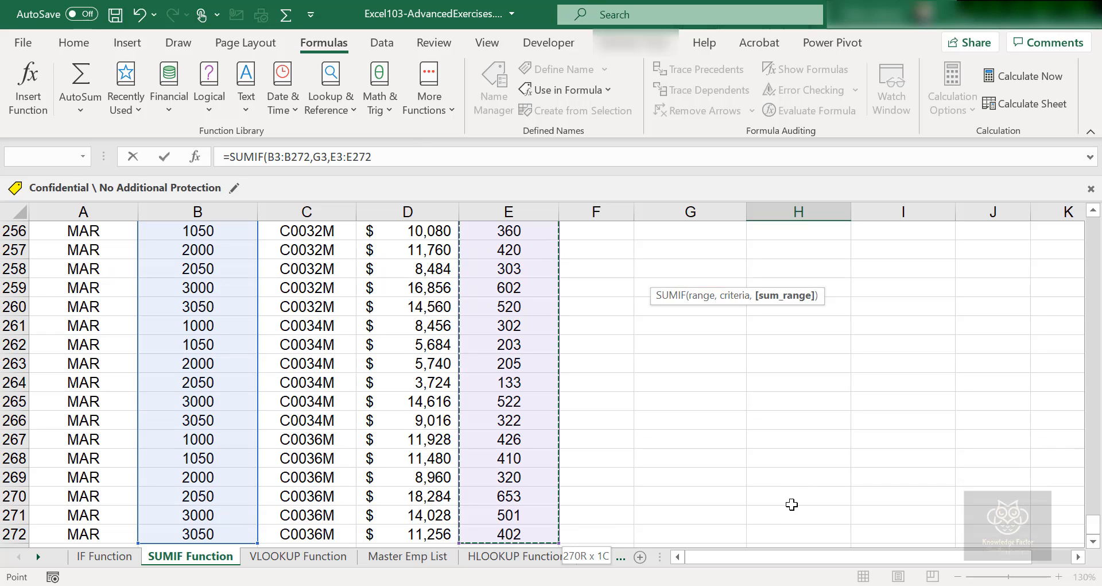
{"action": "mouse_move", "coordinate": [591, 503]}
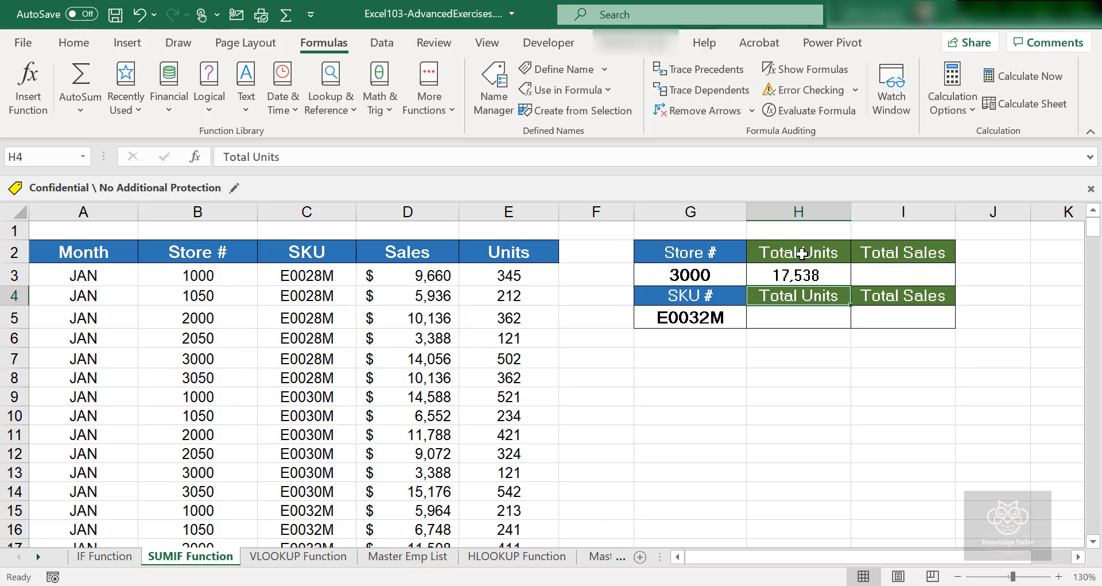
{"action": "mouse_move", "coordinate": [834, 276]}
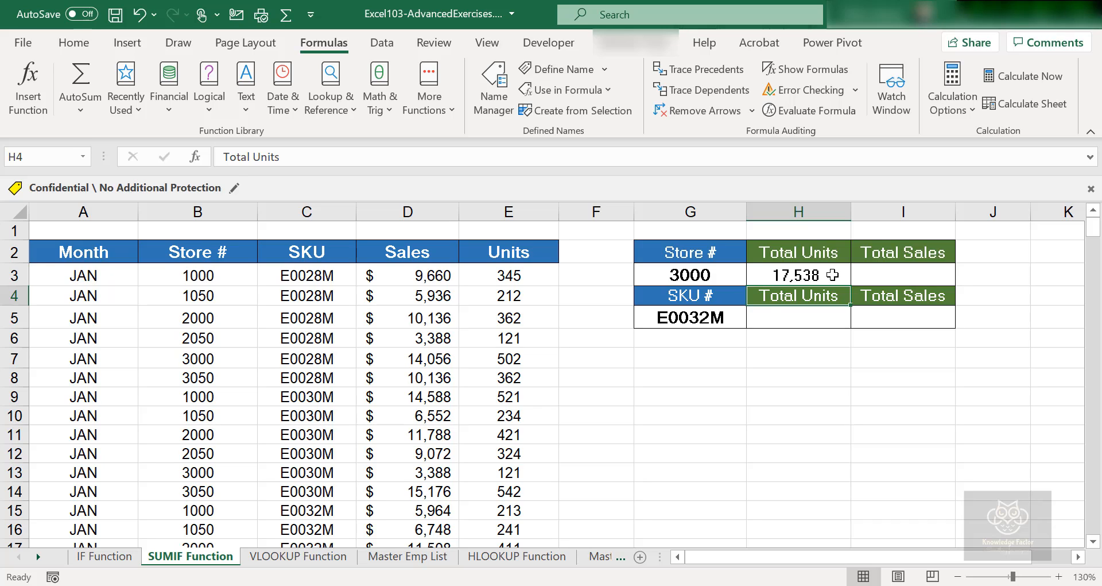
{"action": "mouse_move", "coordinate": [806, 246]}
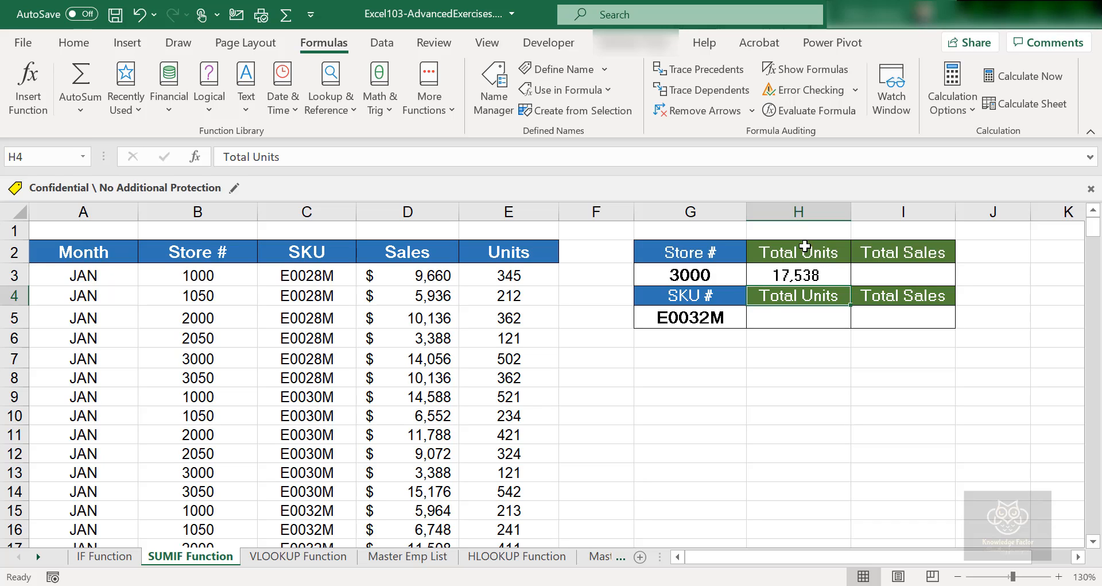
- Replace store number 1050 in G3 with 3000
{"action": "left_click", "coordinate": [690, 274]}
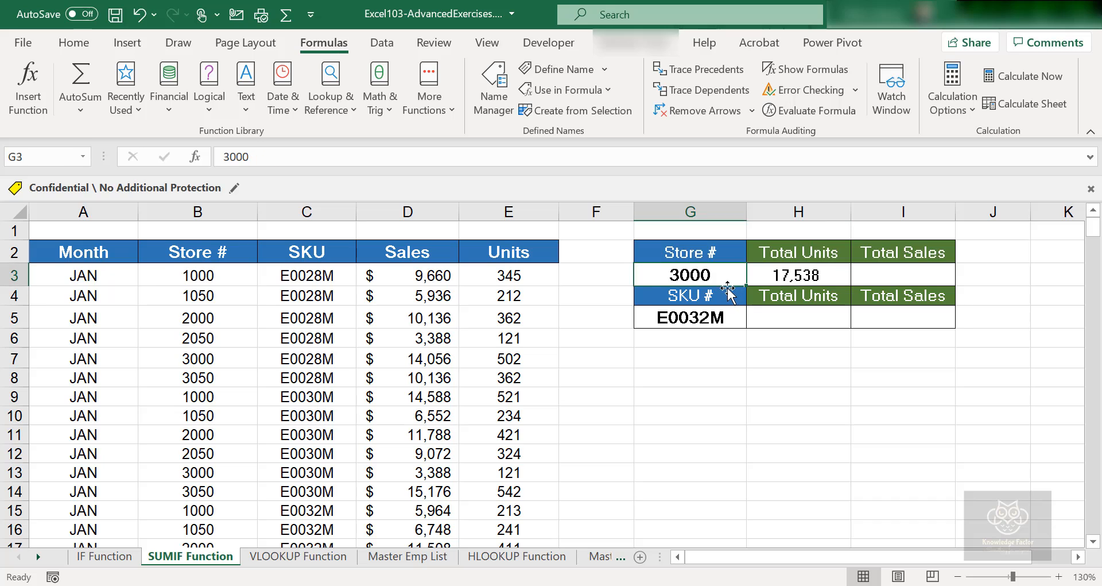
{"action": "mouse_move", "coordinate": [652, 280]}
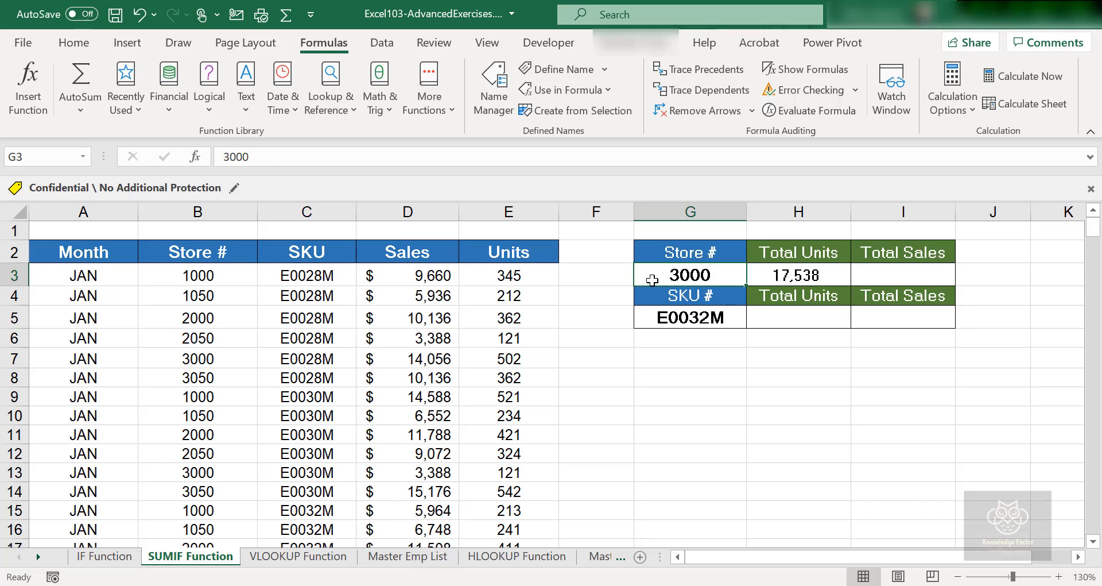
{"action": "type", "text": "105"}
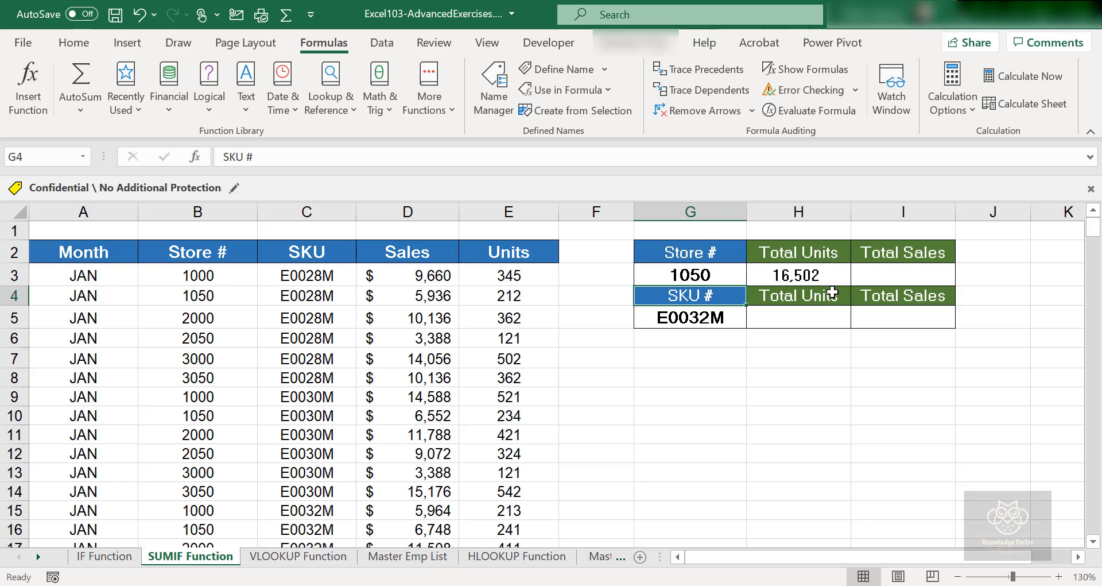
{"action": "type", "text": "3"}
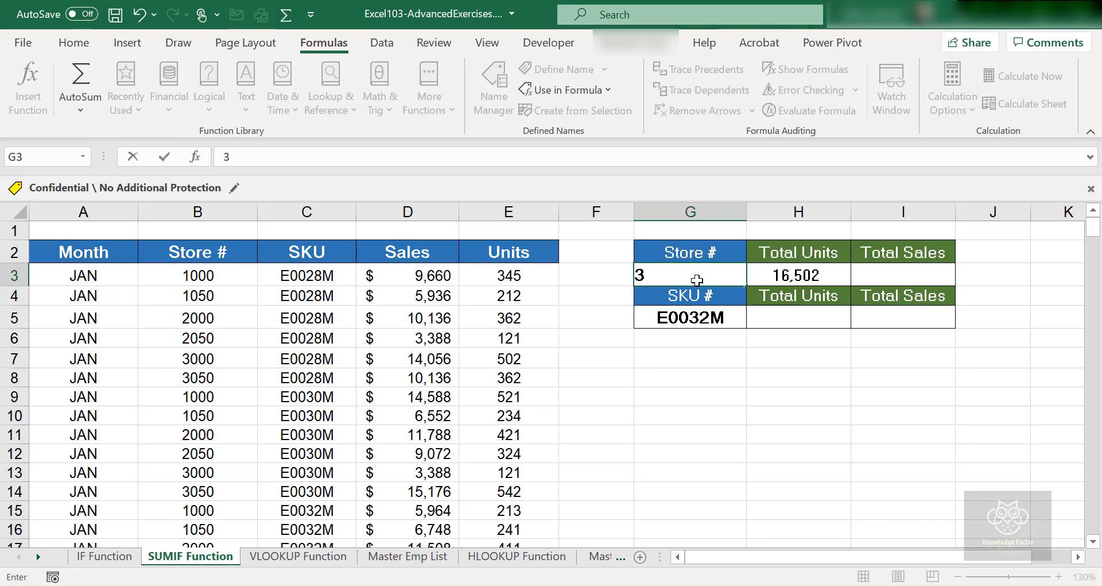
{"action": "type", "text": "3000"}
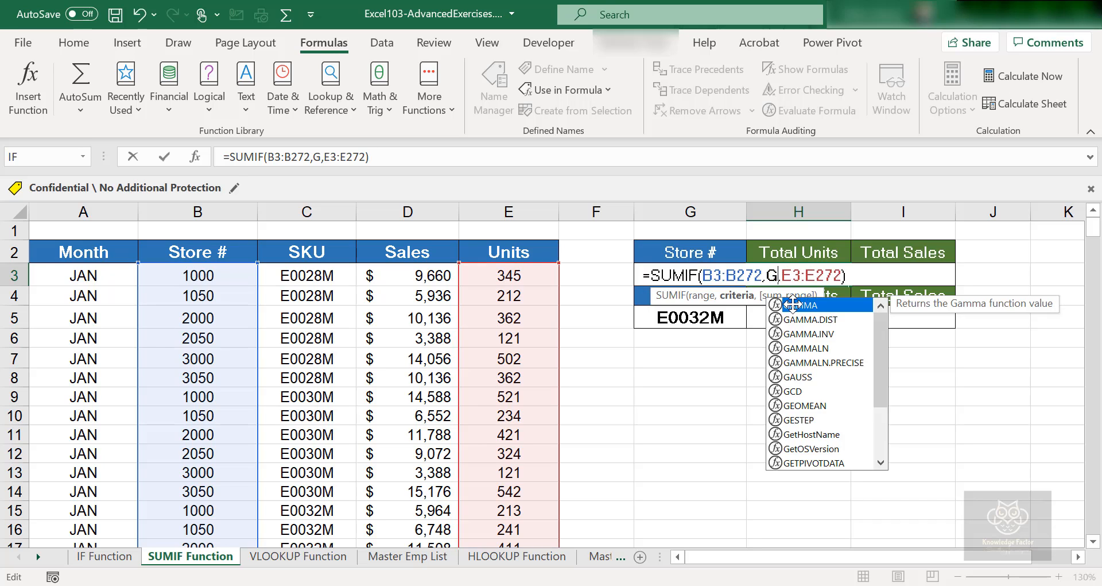
- Change H3's criteria to a typed 3000 and commit, giving 17,538 units
{"action": "type", "text": "3000"}
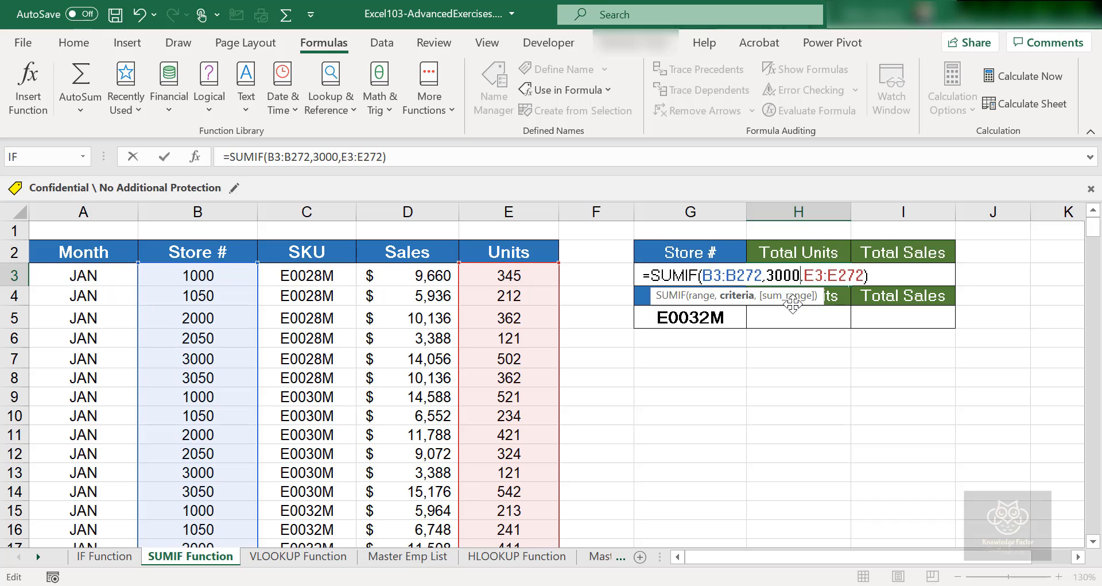
{"action": "key", "text": "Enter"}
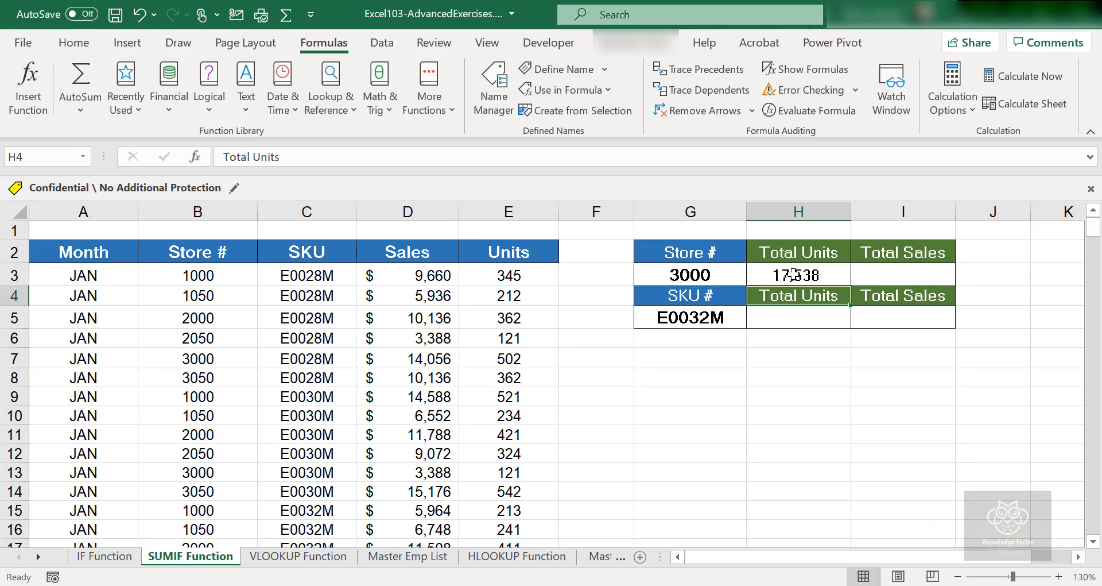
{"action": "mouse_move", "coordinate": [806, 271]}
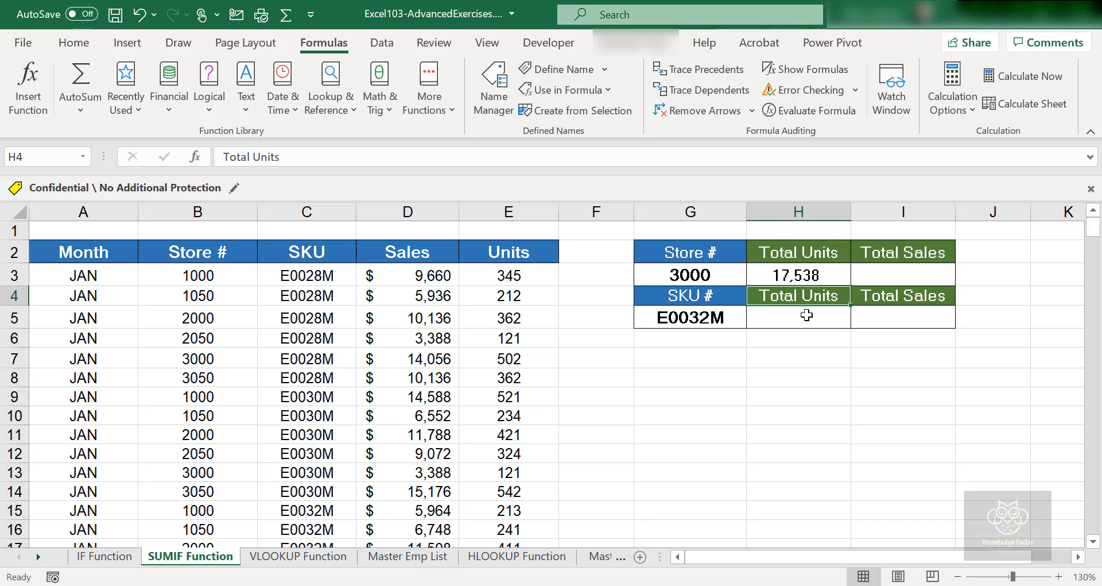
{"action": "left_click", "coordinate": [798, 316]}
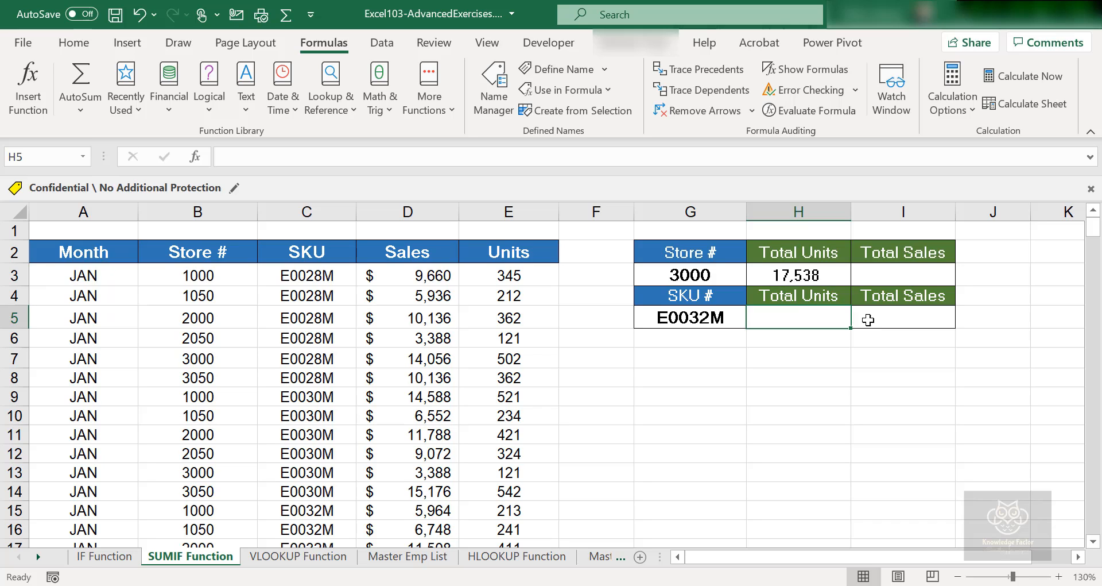
{"action": "left_click", "coordinate": [884, 319]}
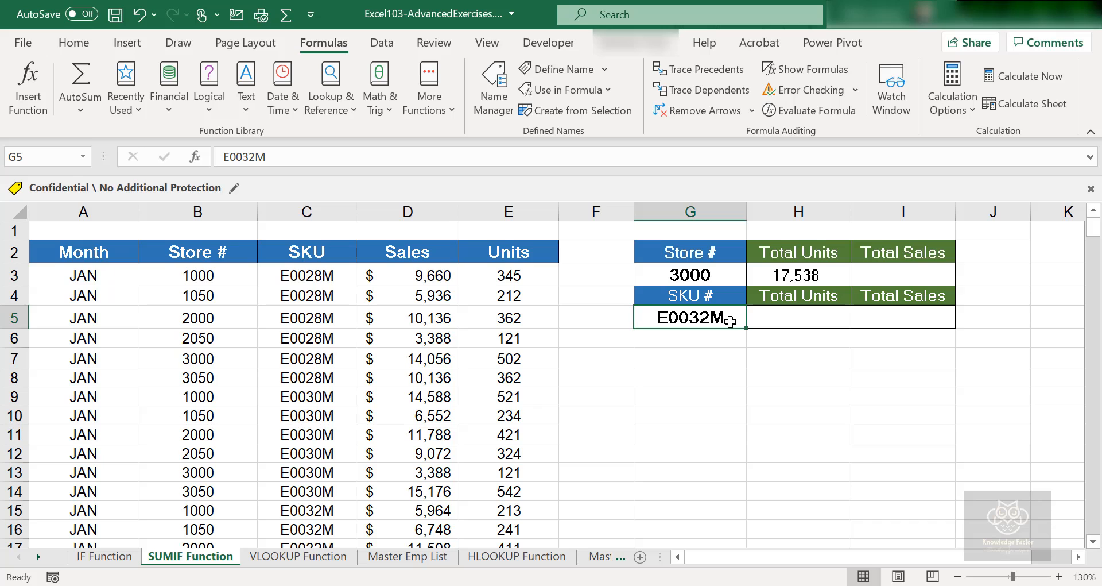
{"action": "mouse_move", "coordinate": [878, 273]}
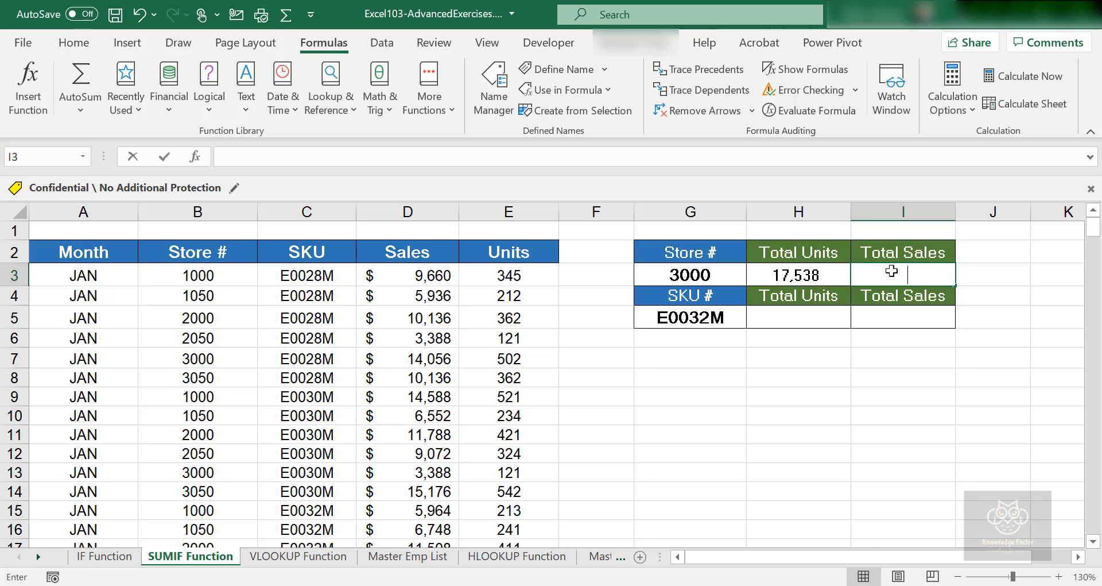
- Start =SUMIF in I3 with Store # range B3:B272 as the first argument
{"action": "type", "text": "=SUMIF("}
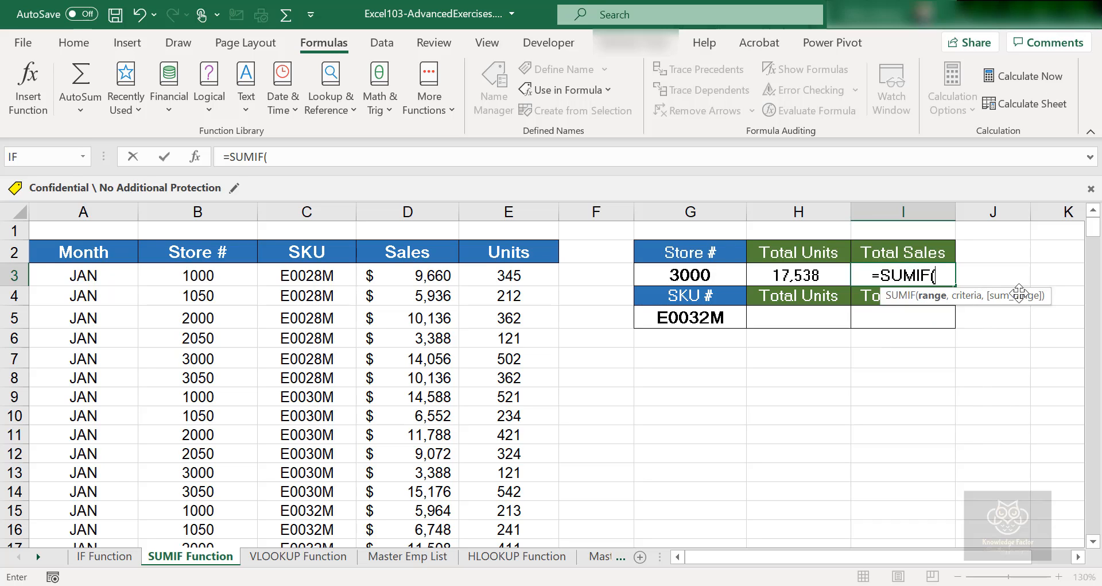
{"action": "mouse_move", "coordinate": [1051, 296]}
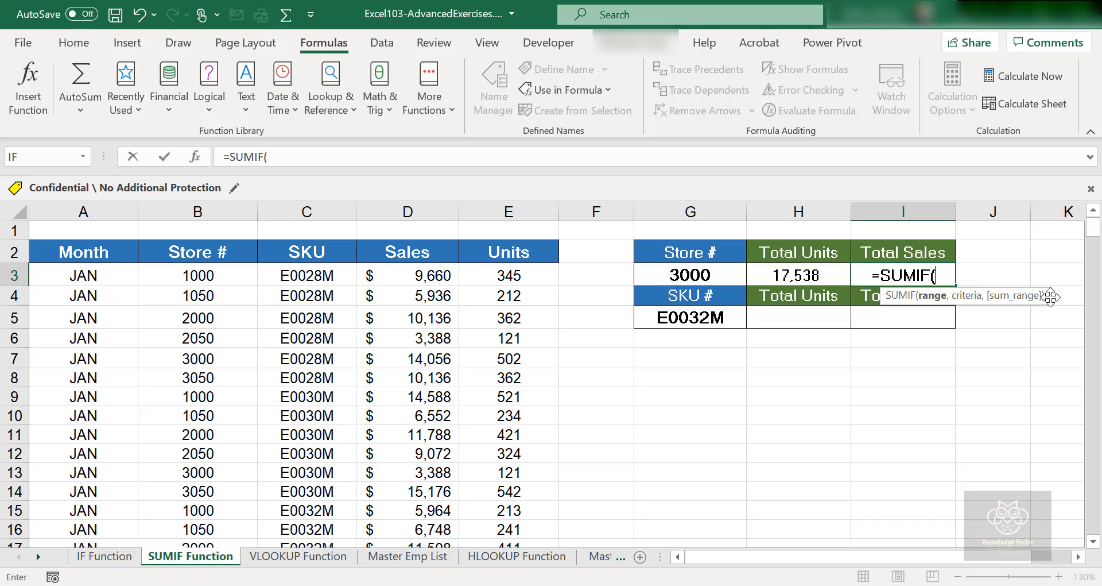
{"action": "left_click", "coordinate": [198, 275]}
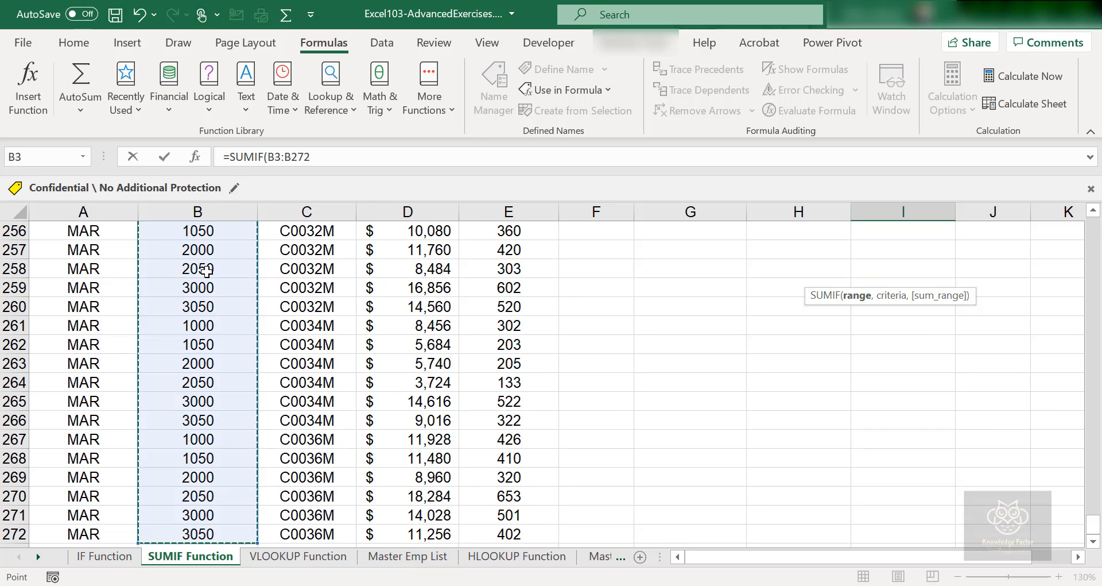
{"action": "type", "text": ","}
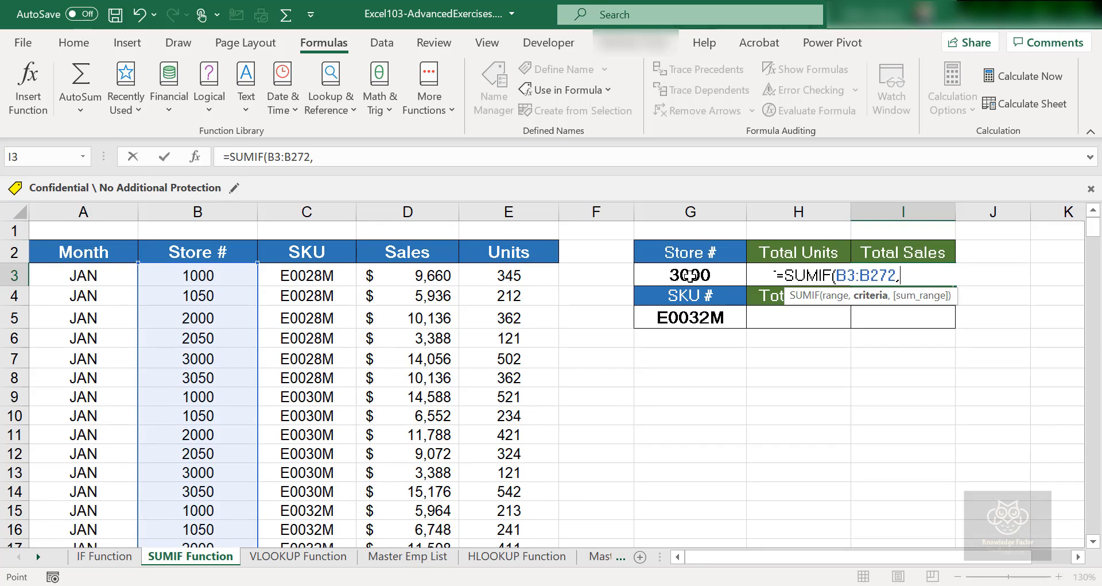
- Use G3 as criteria and Sales D3:D272 as sum range, giving $491,064
{"action": "left_click", "coordinate": [690, 275]}
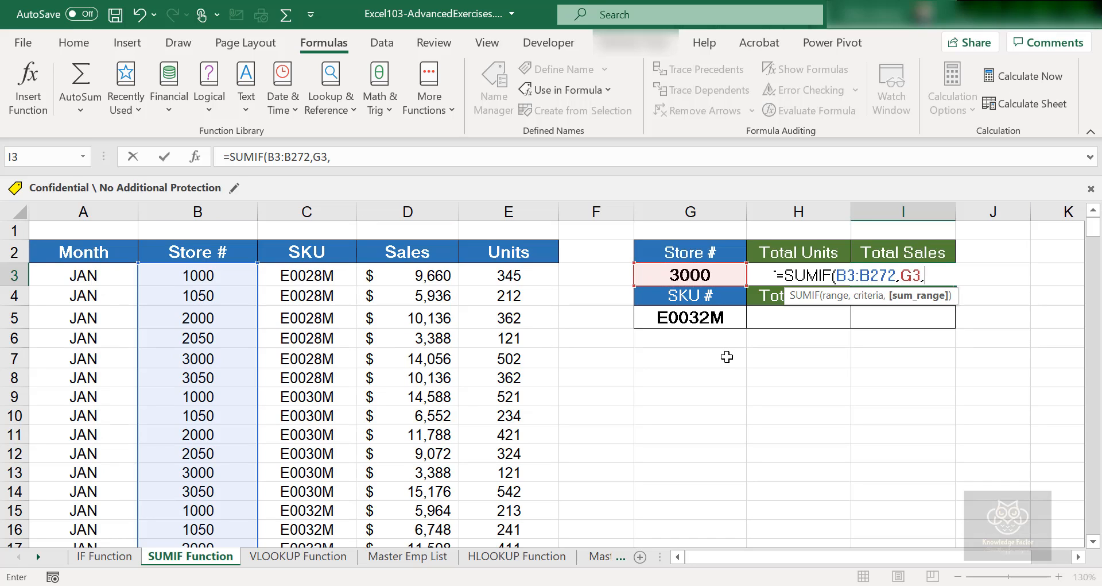
{"action": "mouse_move", "coordinate": [742, 343]}
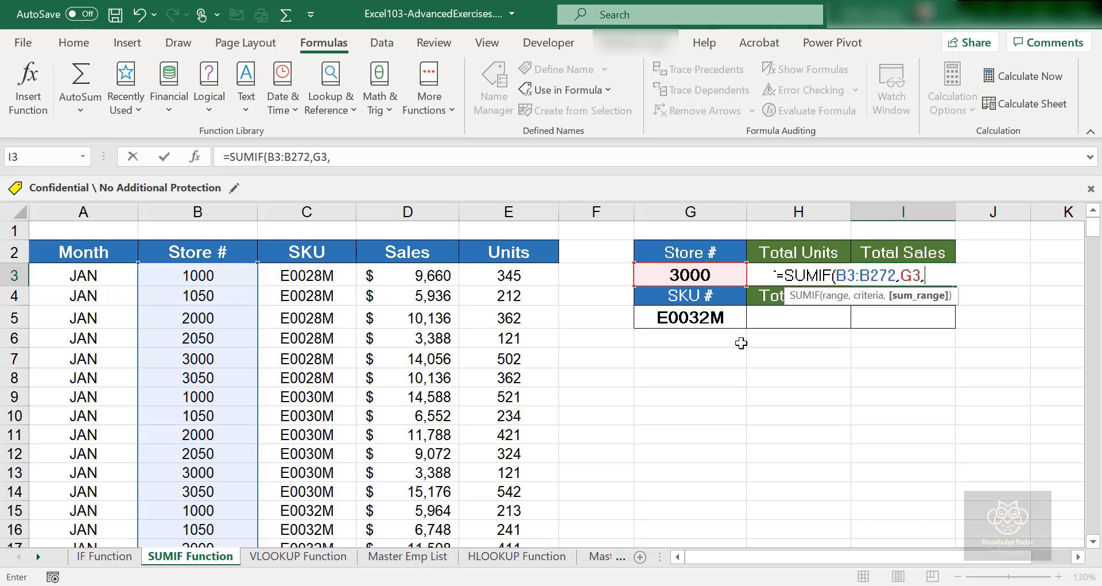
{"action": "mouse_move", "coordinate": [497, 276]}
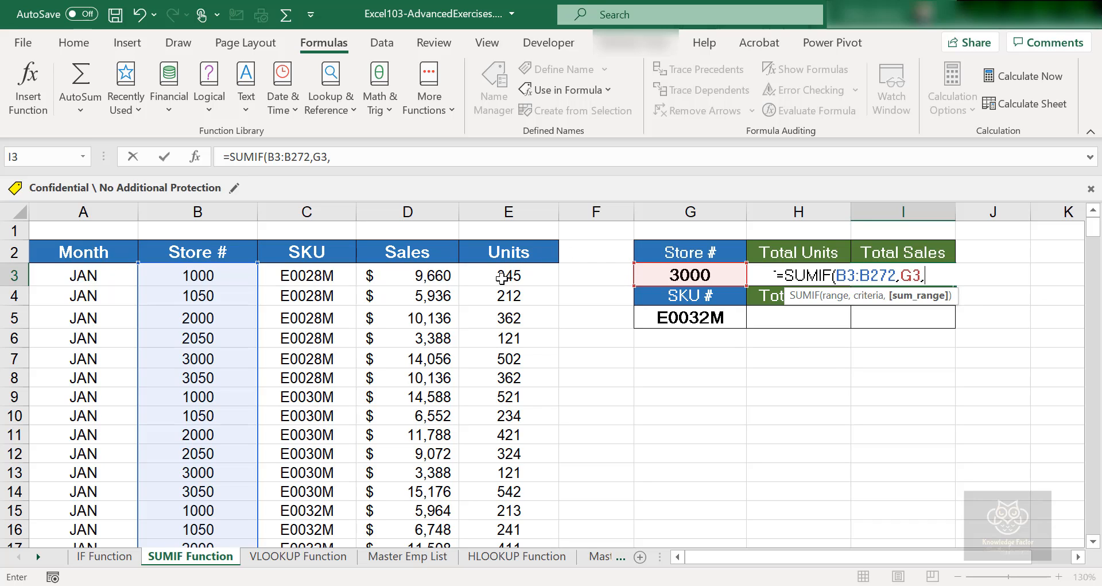
{"action": "left_click", "coordinate": [407, 275]}
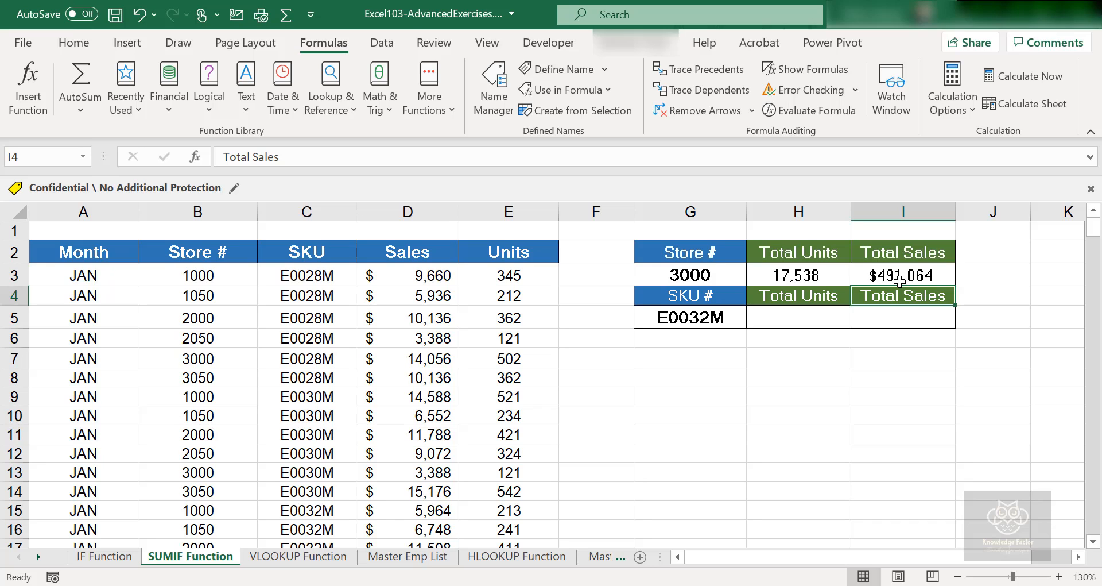
{"action": "mouse_move", "coordinate": [474, 316]}
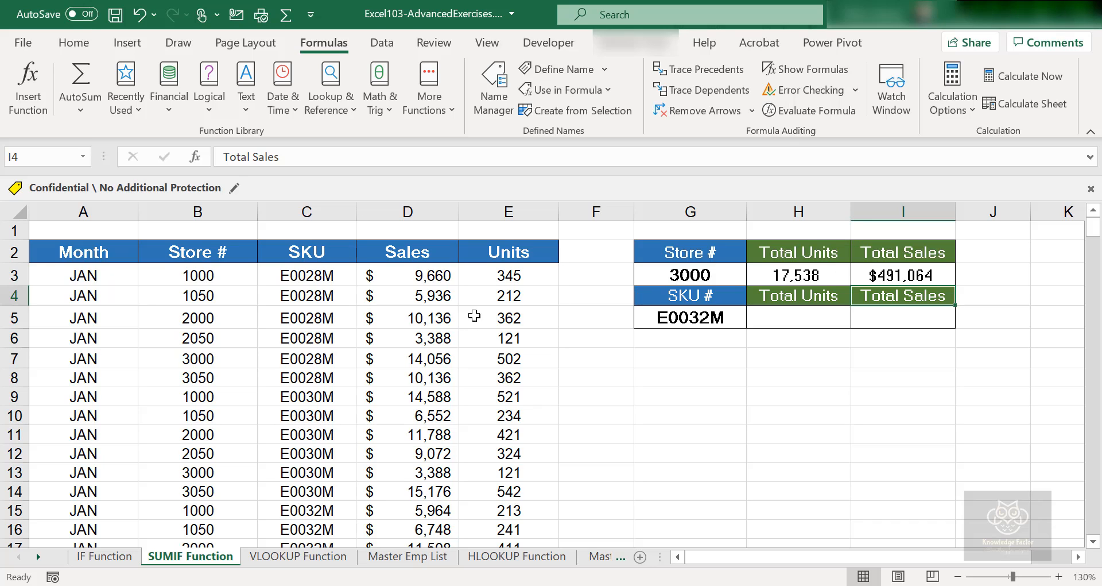
{"action": "mouse_move", "coordinate": [421, 393]}
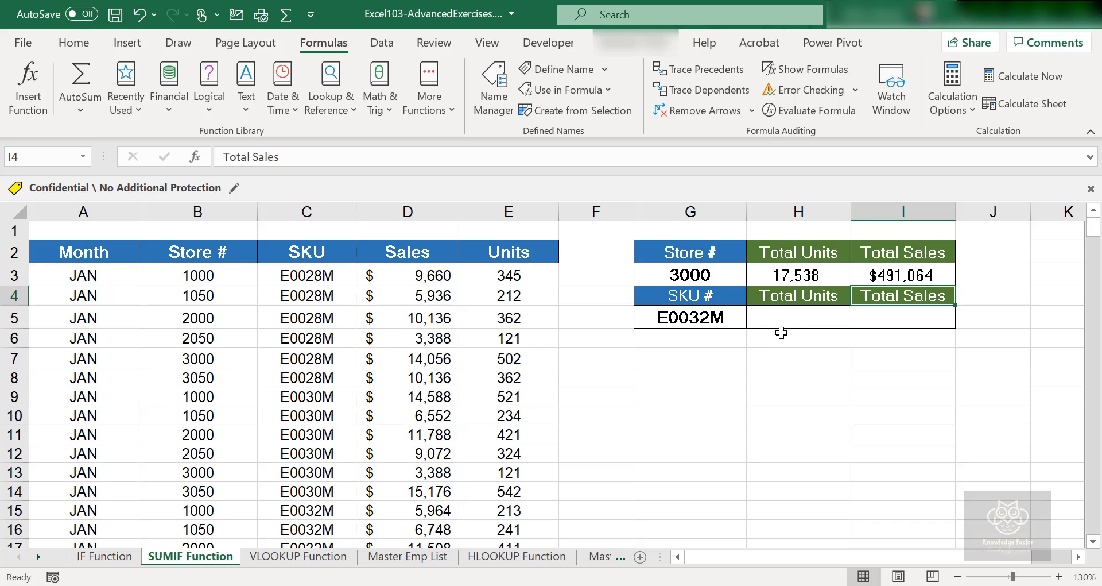
{"action": "left_click", "coordinate": [902, 317]}
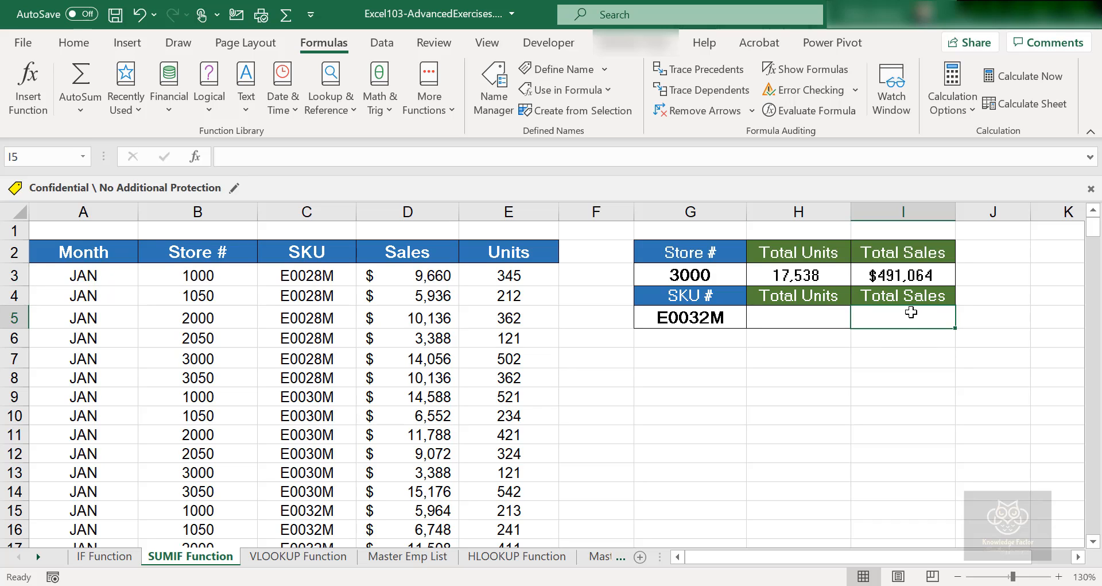
{"action": "left_click", "coordinate": [307, 211]}
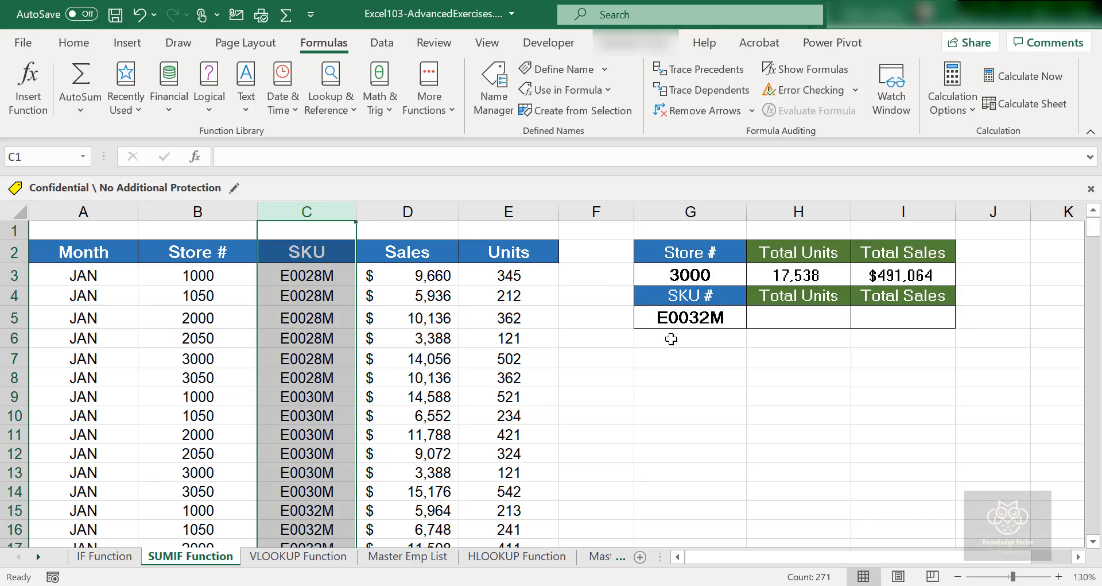
{"action": "mouse_move", "coordinate": [787, 352]}
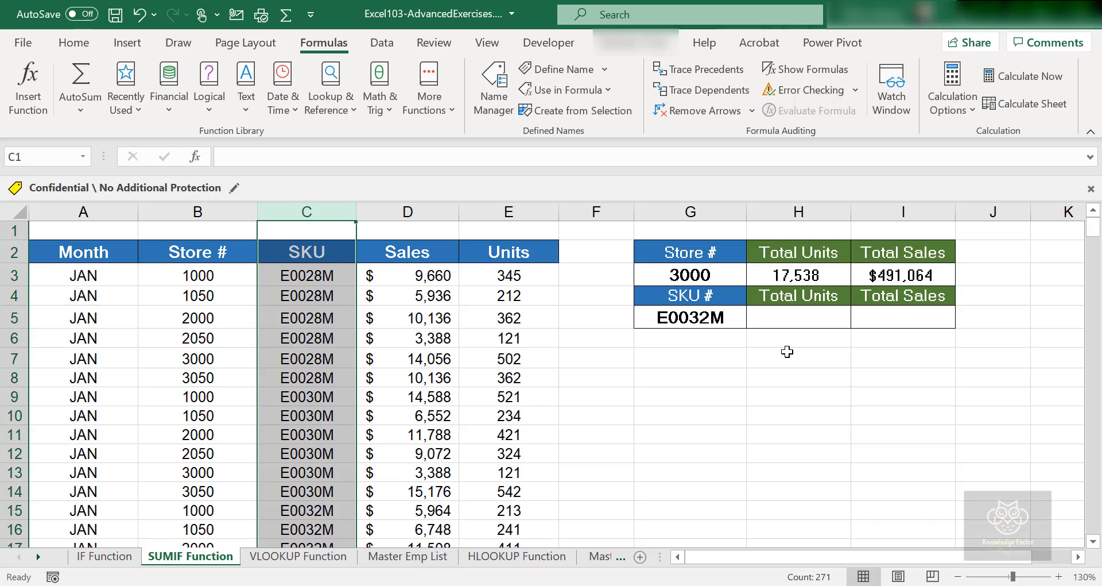
{"action": "mouse_move", "coordinate": [781, 350]}
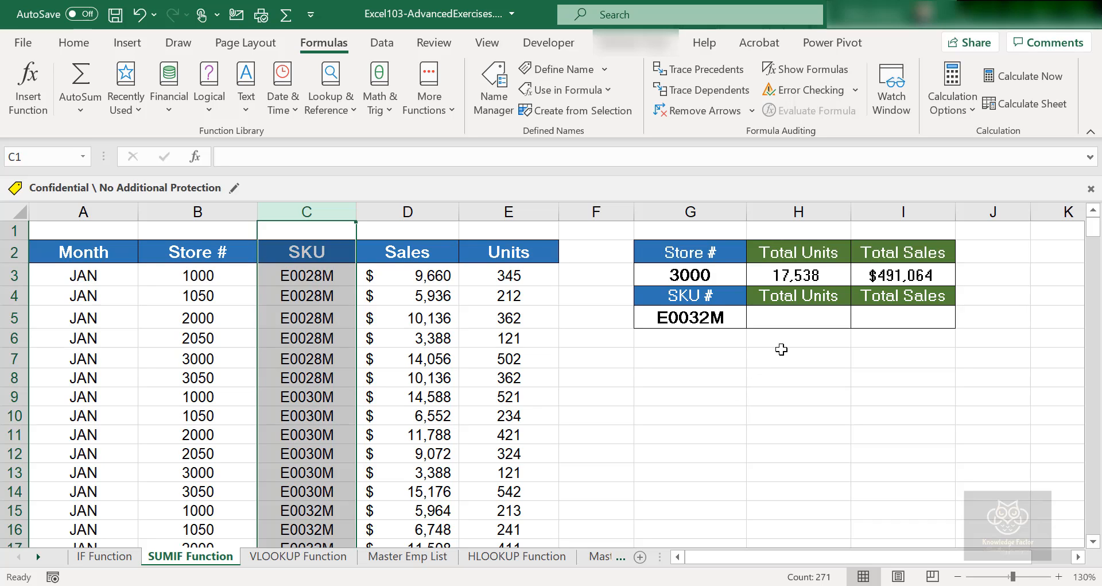
{"action": "mouse_move", "coordinate": [676, 316]}
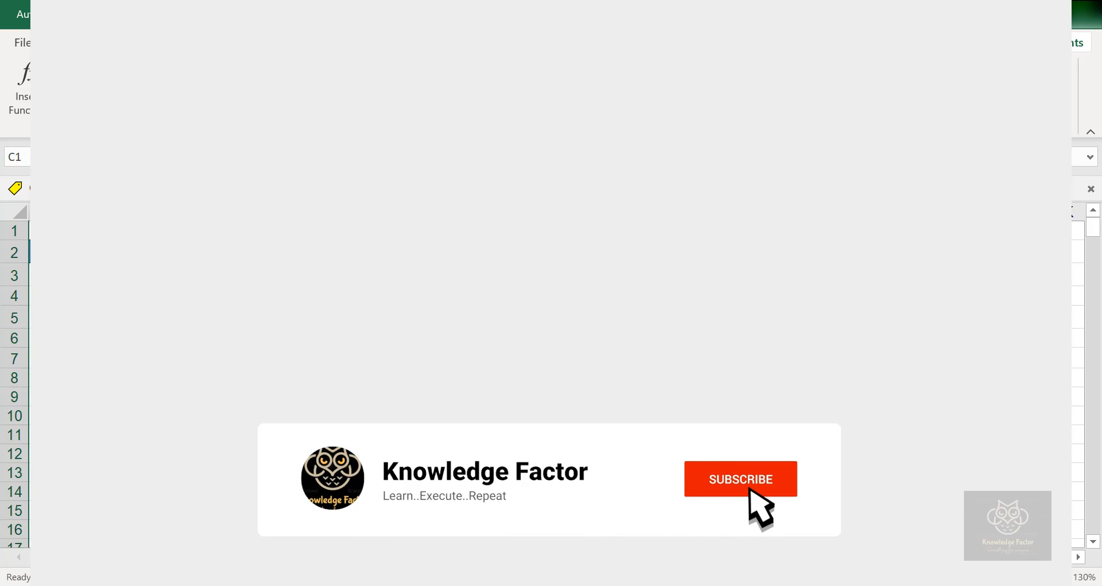
{"action": "left_click", "coordinate": [741, 478]}
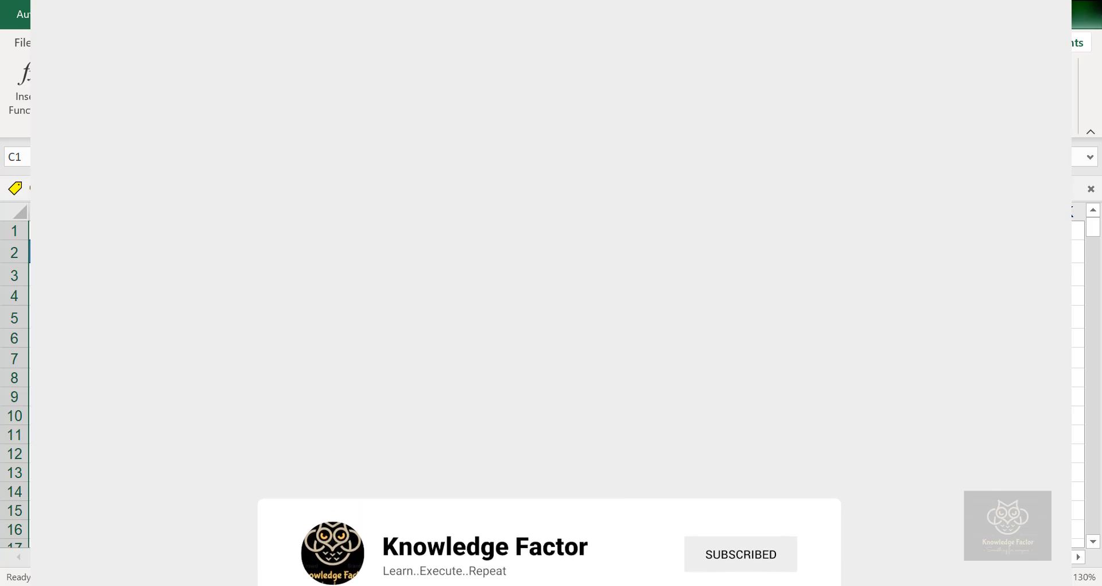